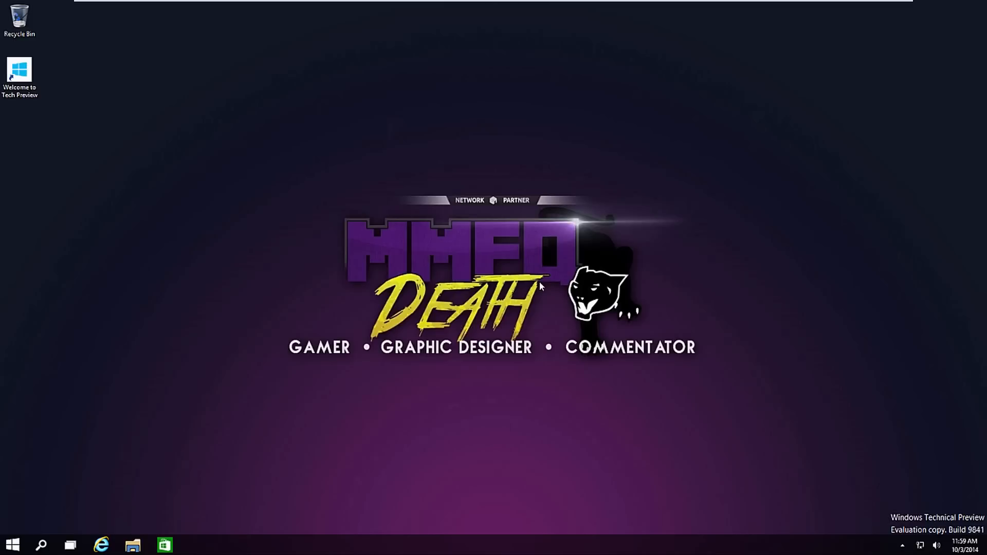
pyautogui.moveTo(252, 301)
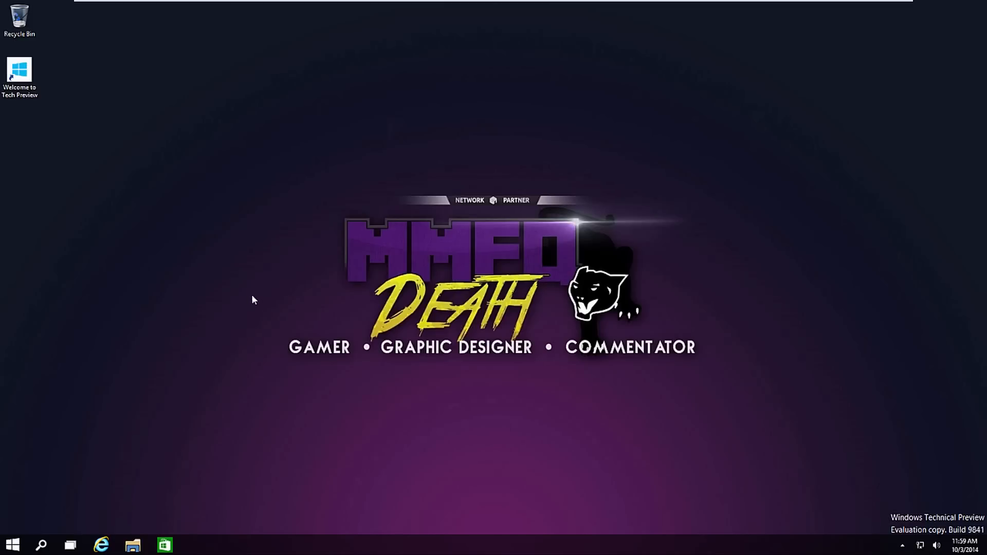
pyautogui.moveTo(716, 5)
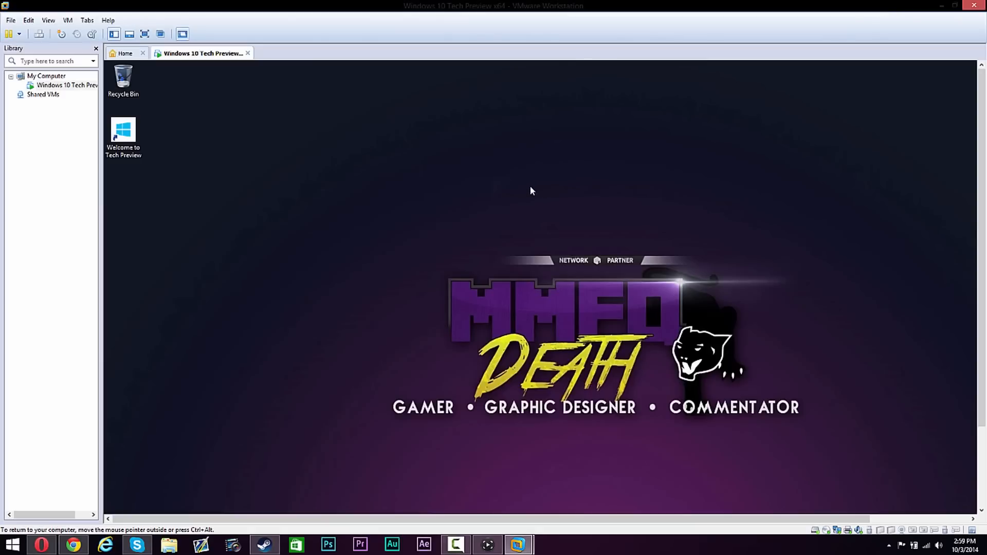
pyautogui.moveTo(625, 341)
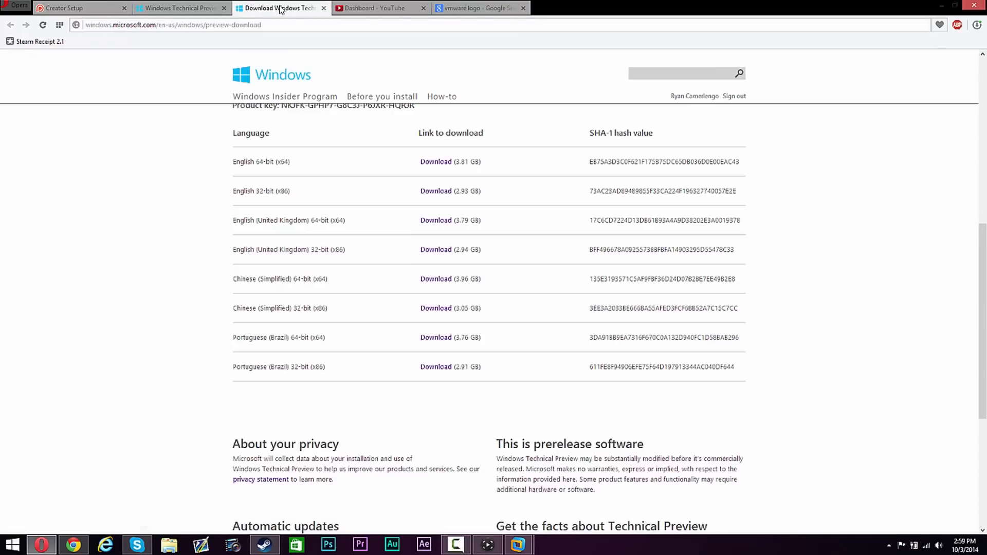
pyautogui.click(186, 7)
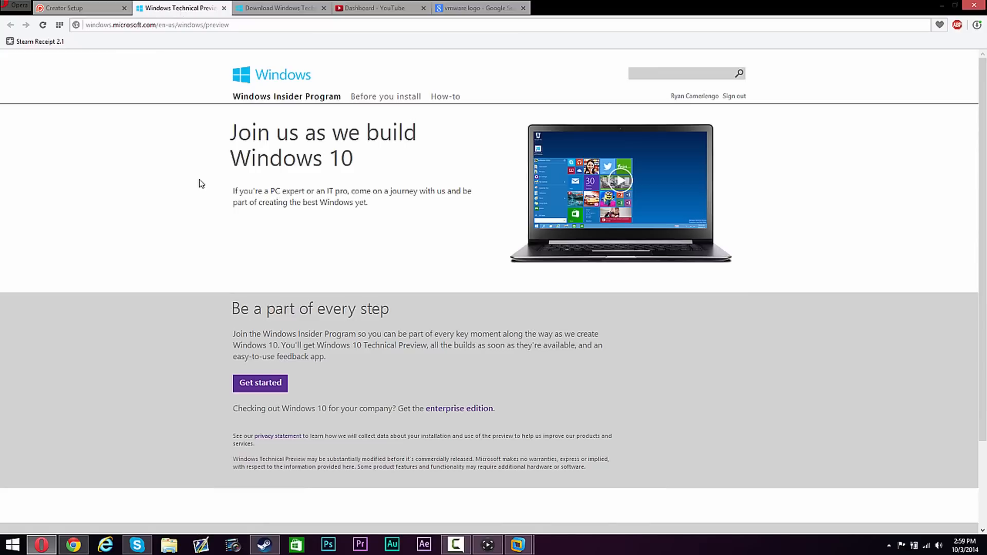
pyautogui.moveTo(239, 239)
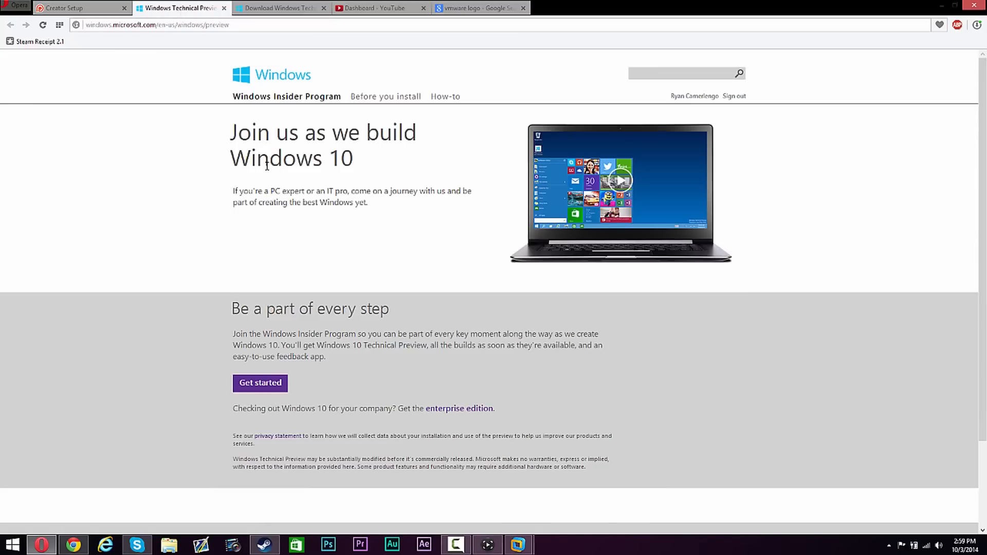
pyautogui.moveTo(263, 98)
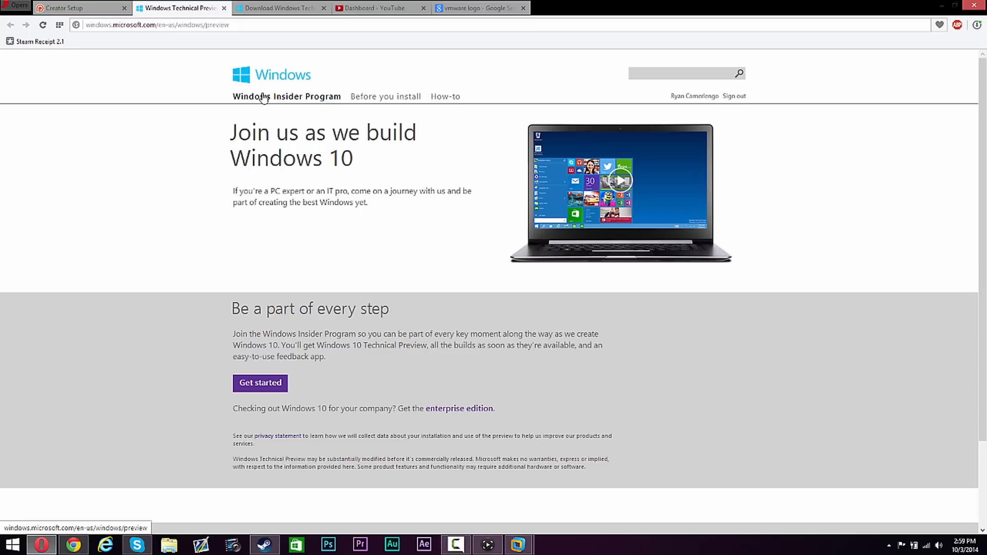
pyautogui.moveTo(737, 101)
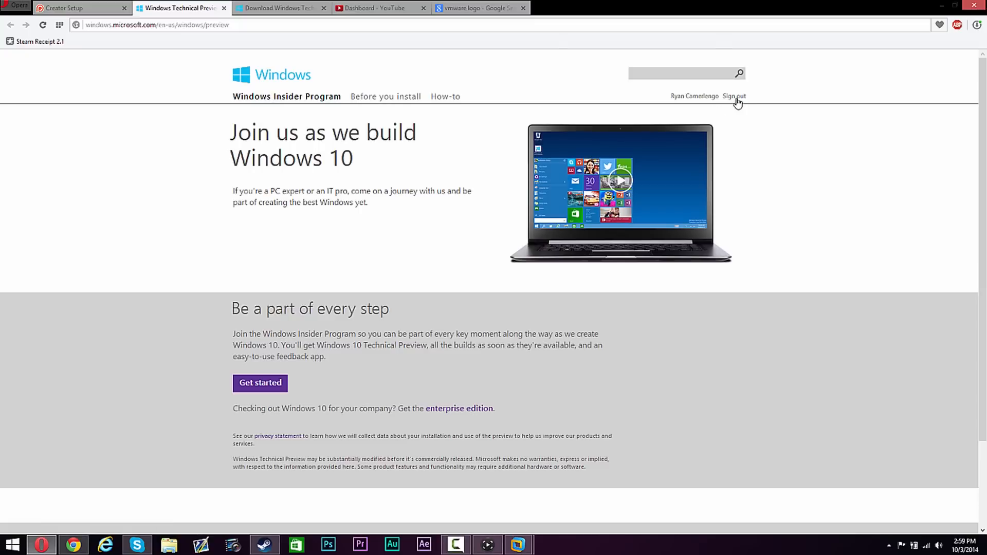
pyautogui.moveTo(463, 125)
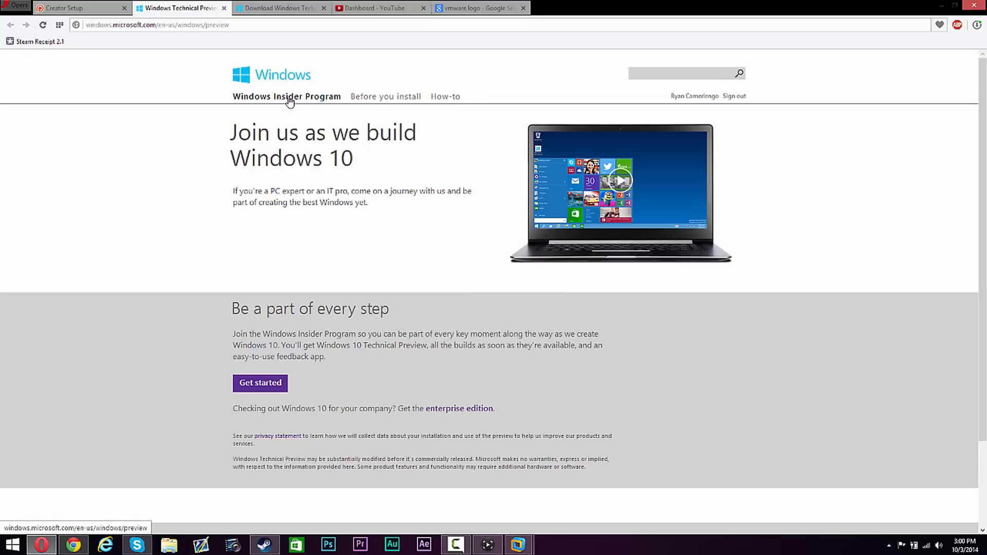
pyautogui.click(620, 181)
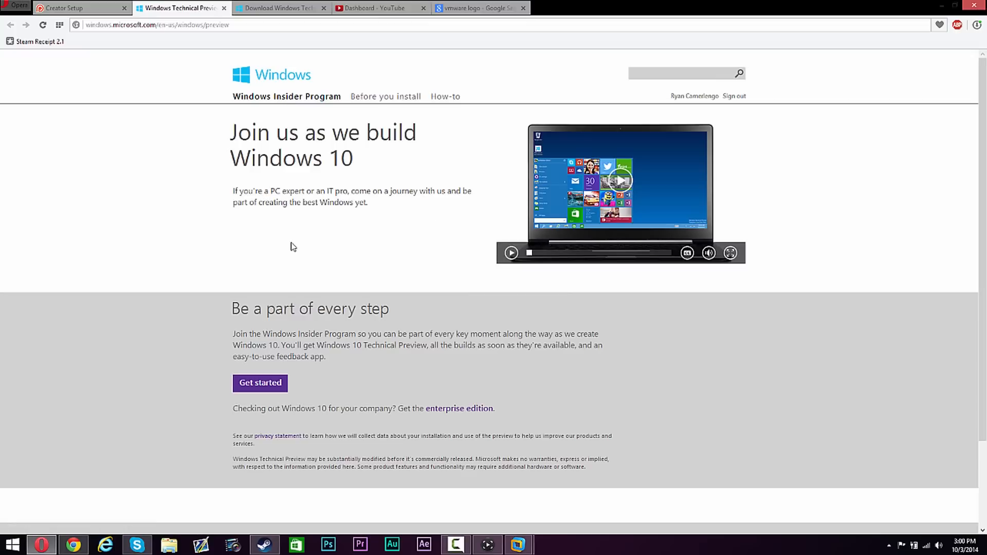
pyautogui.moveTo(219, 162)
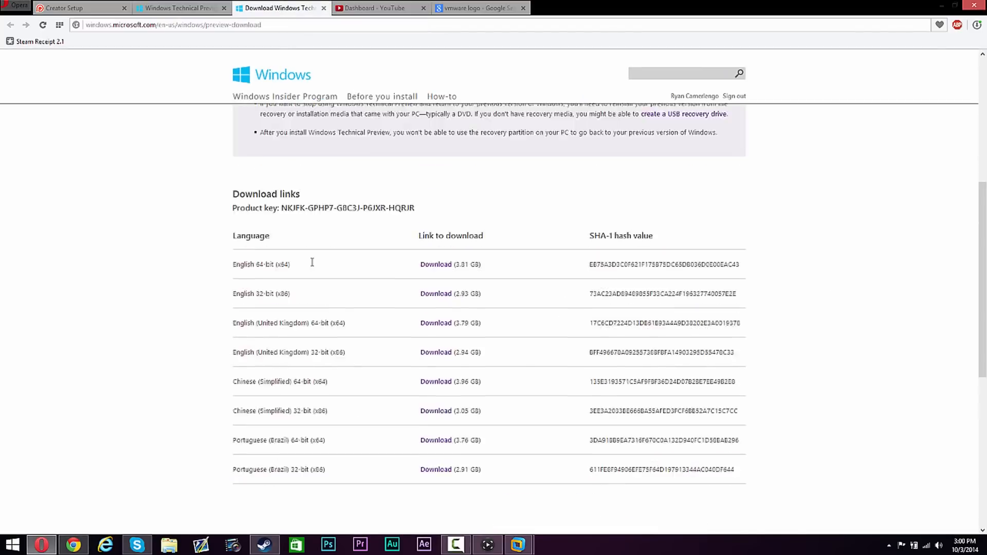
pyautogui.scroll(3)
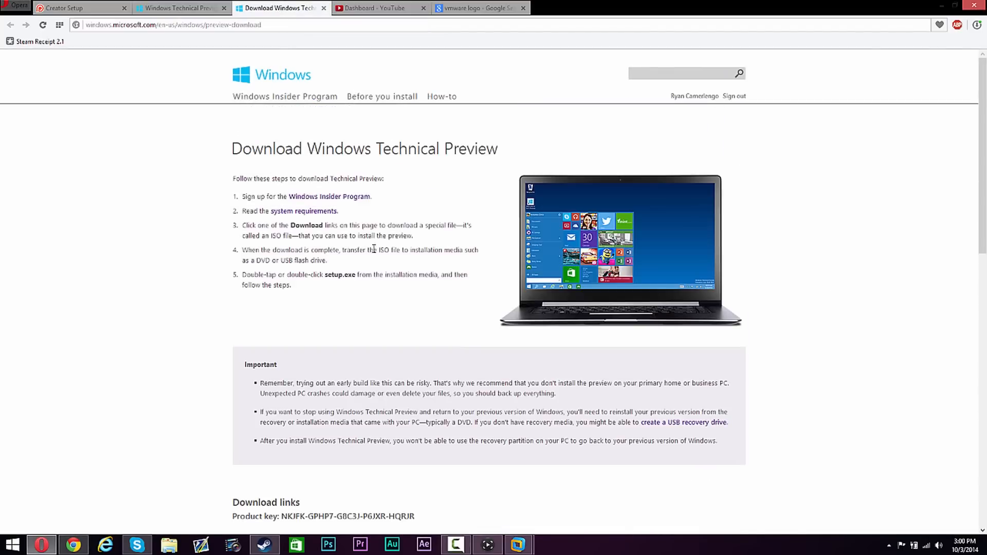
pyautogui.moveTo(330, 206)
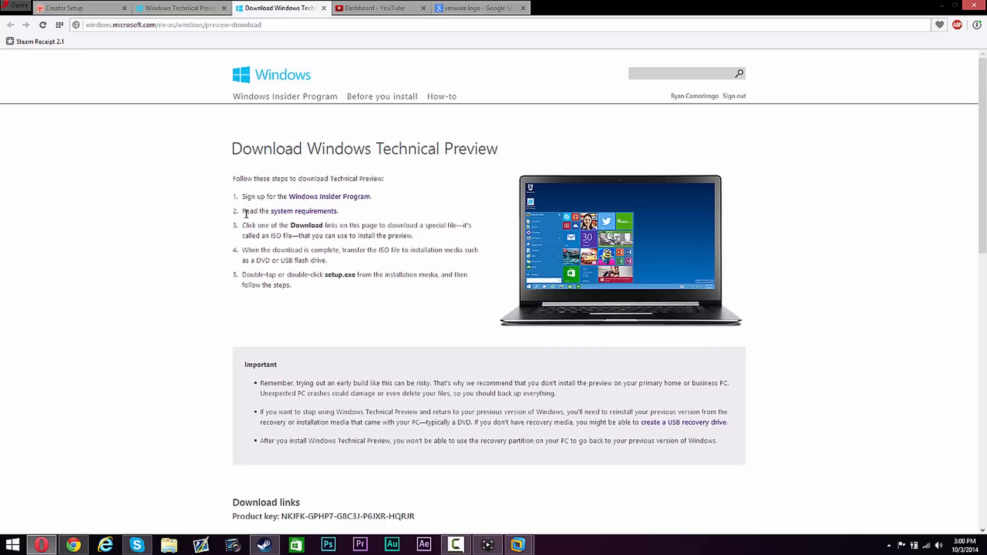
pyautogui.scroll(-3)
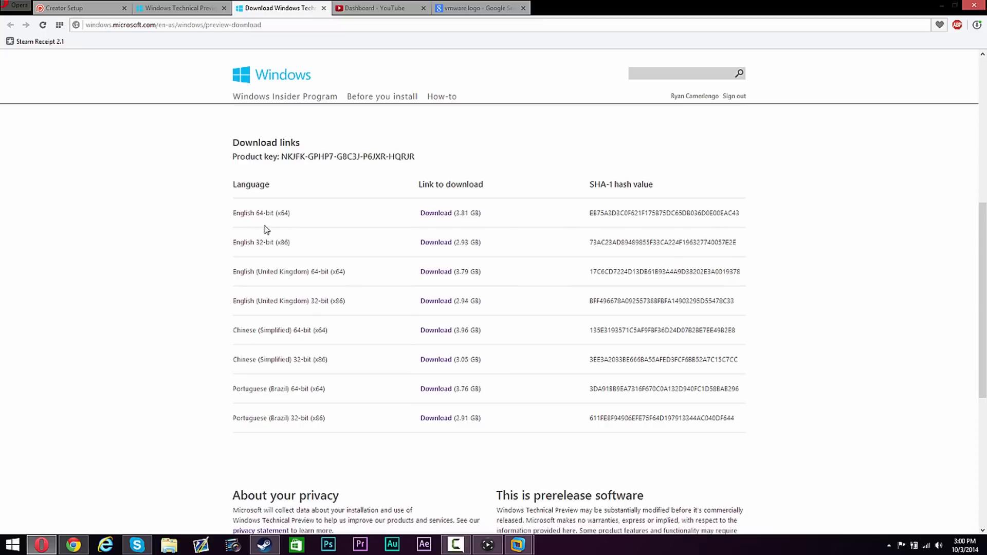
pyautogui.moveTo(260, 243)
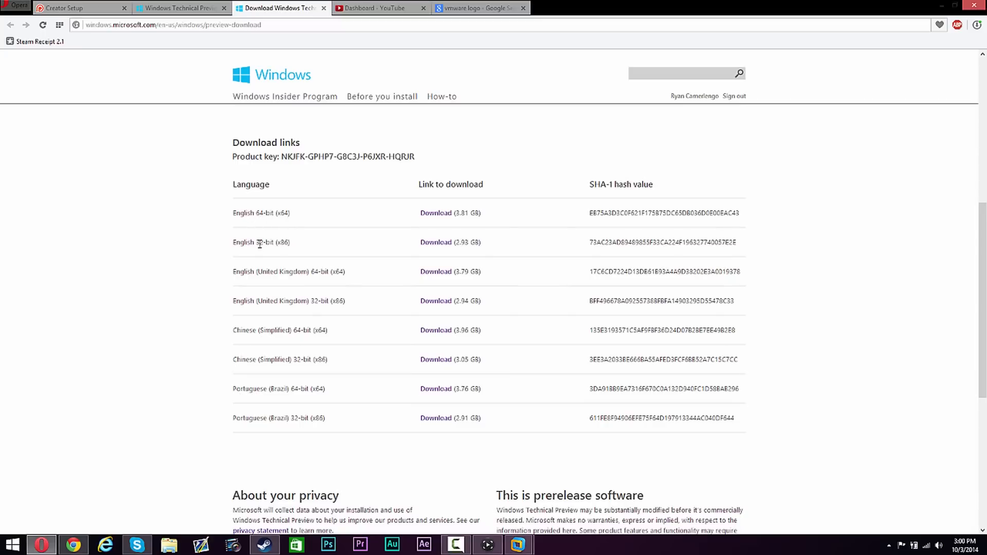
pyautogui.moveTo(209, 257)
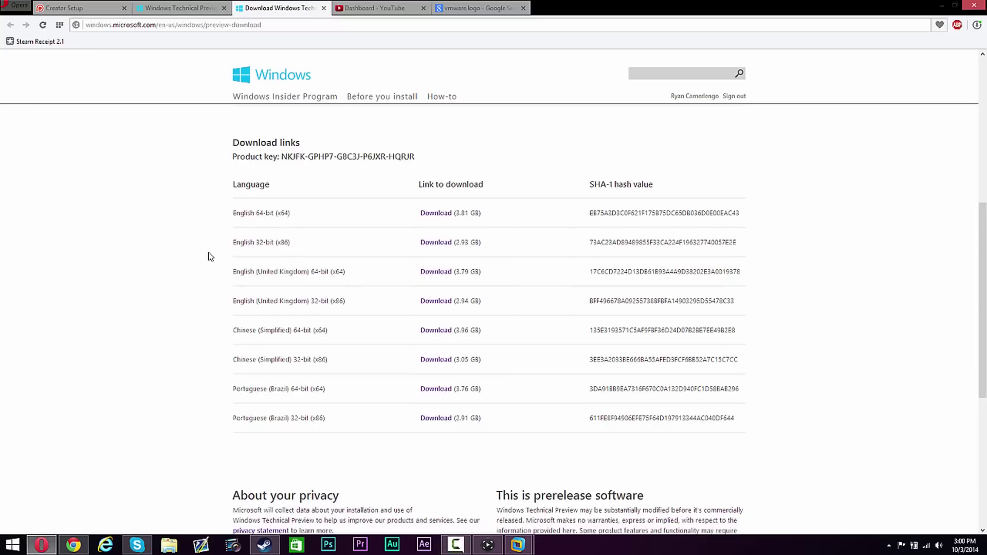
pyautogui.moveTo(125, 406)
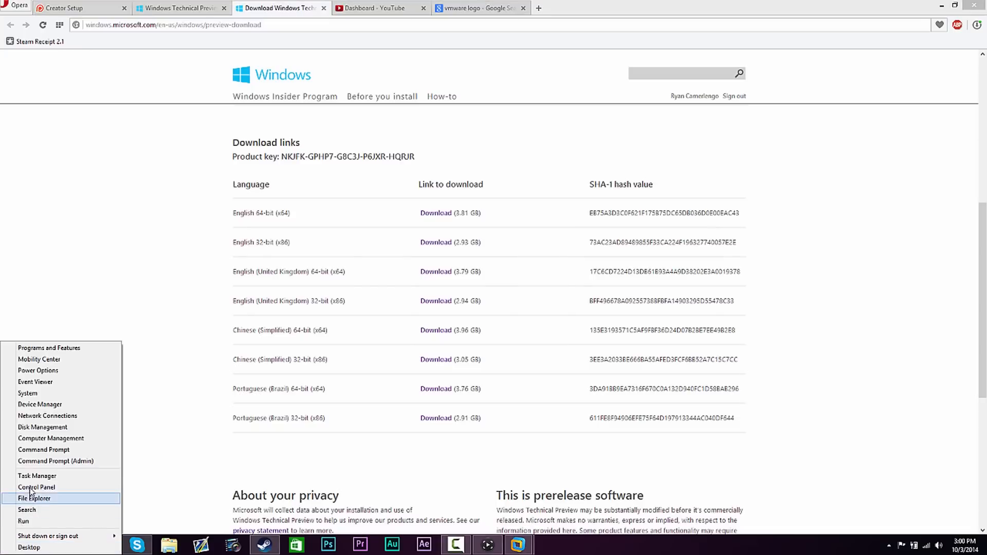
pyautogui.moveTo(61, 450)
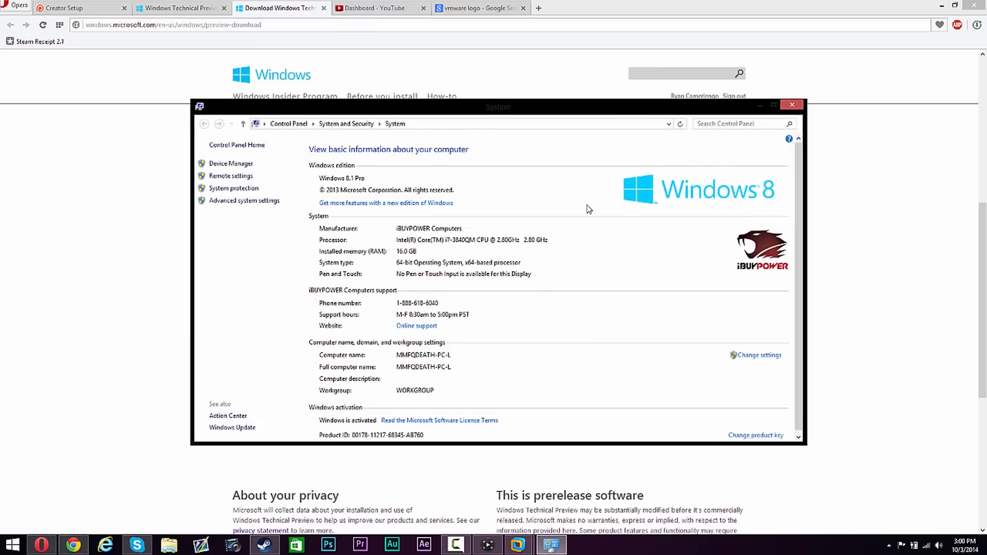
pyautogui.moveTo(492, 233)
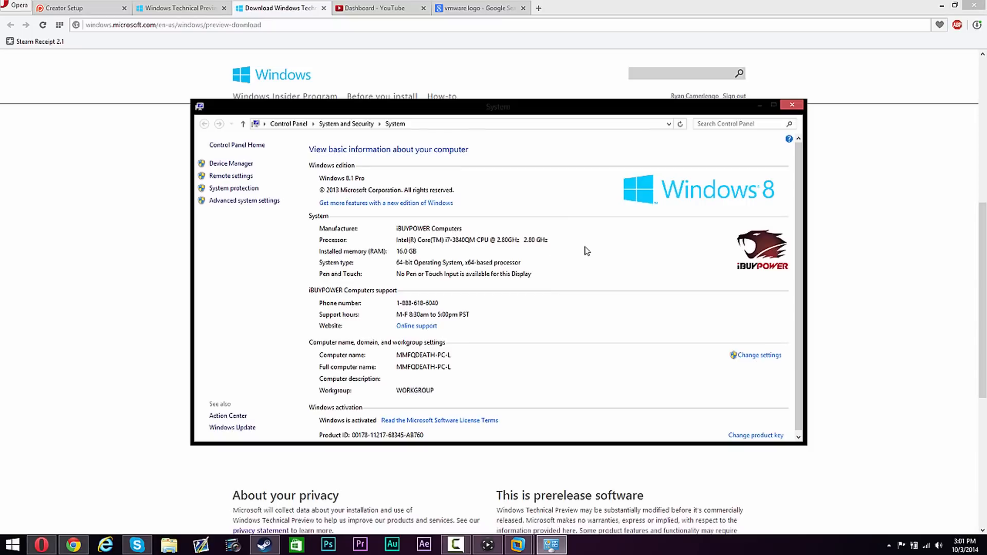
pyautogui.moveTo(397, 244)
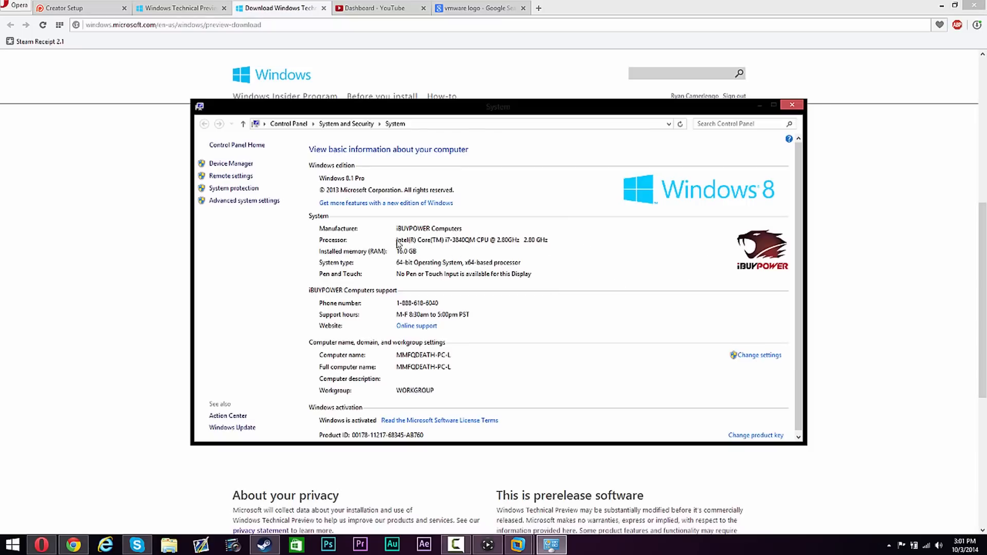
pyautogui.moveTo(388, 262)
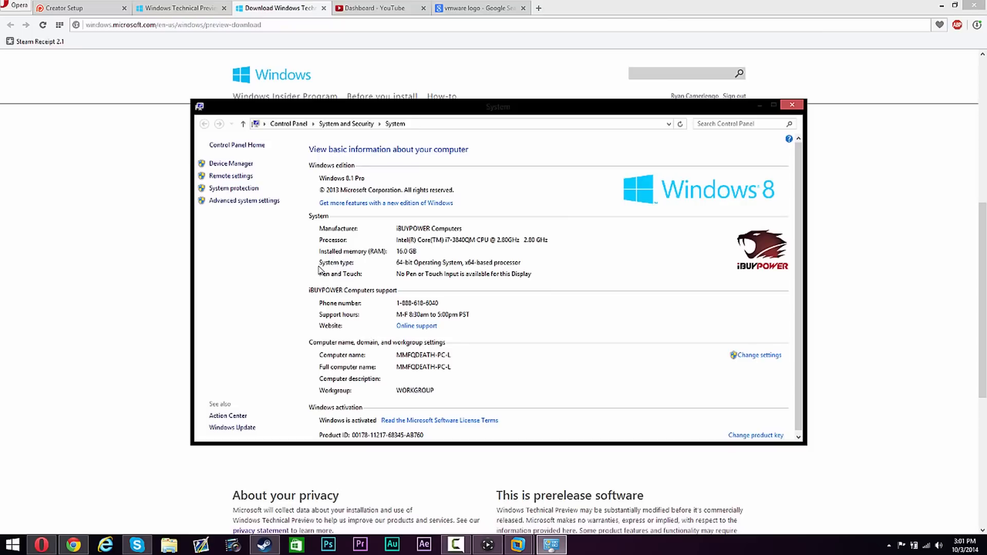
pyautogui.moveTo(400, 267)
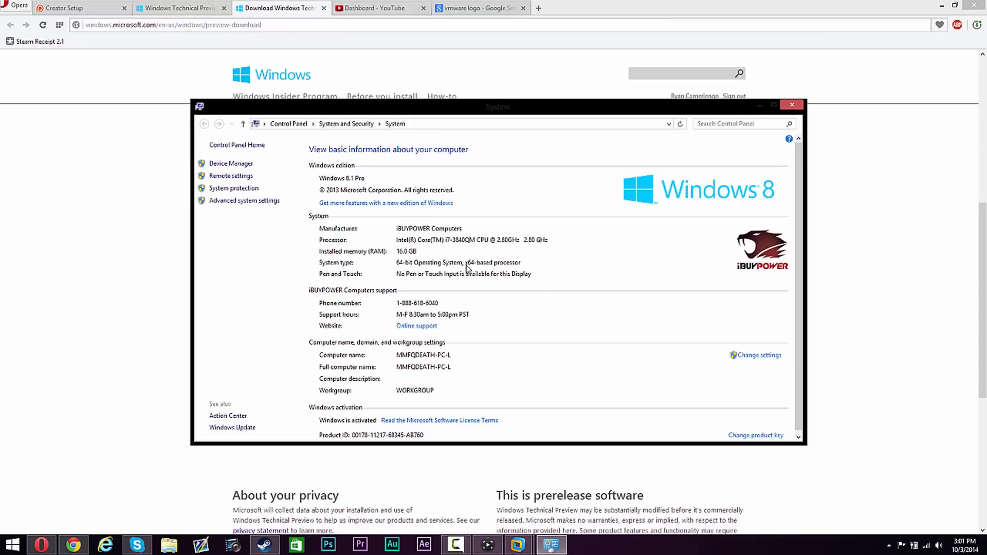
pyautogui.moveTo(409, 273)
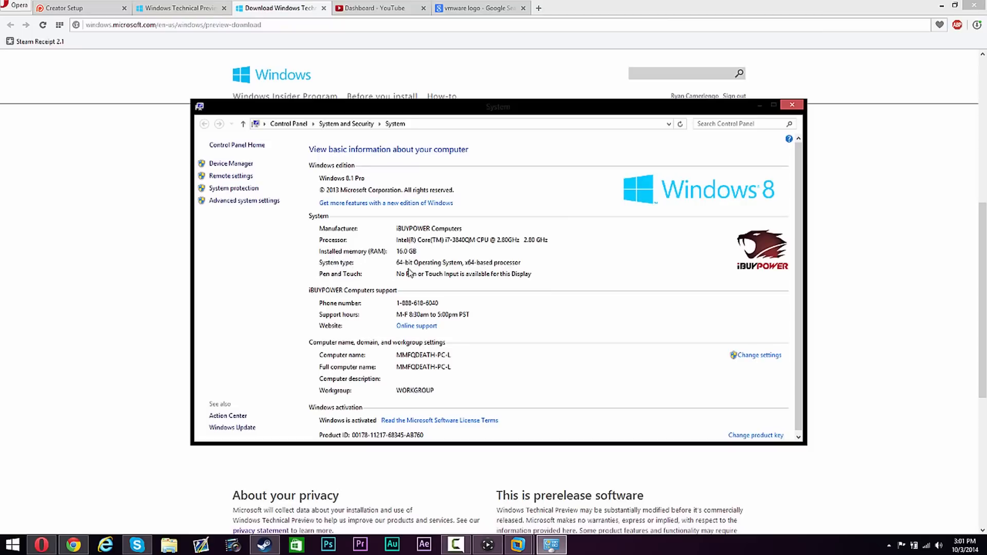
pyautogui.moveTo(401, 269)
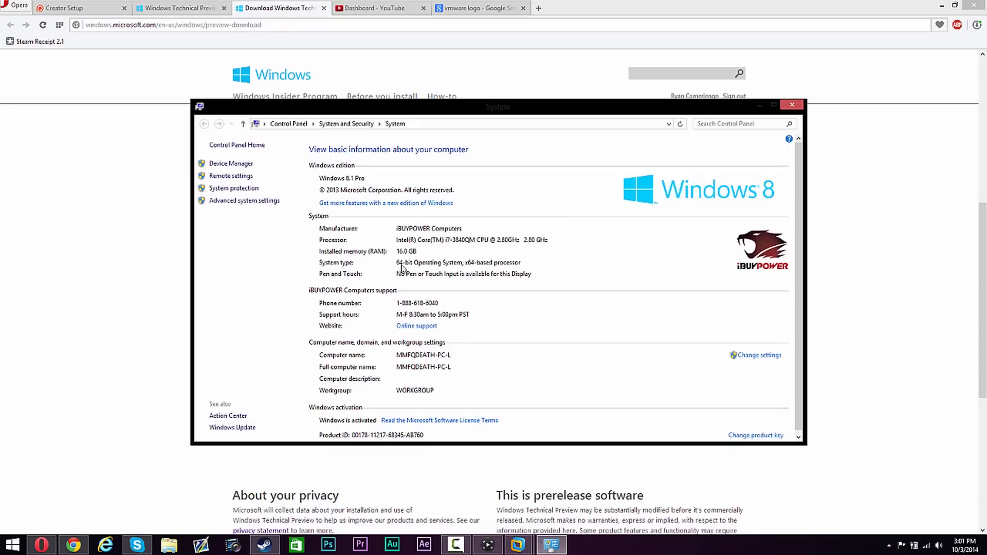
pyautogui.moveTo(410, 271)
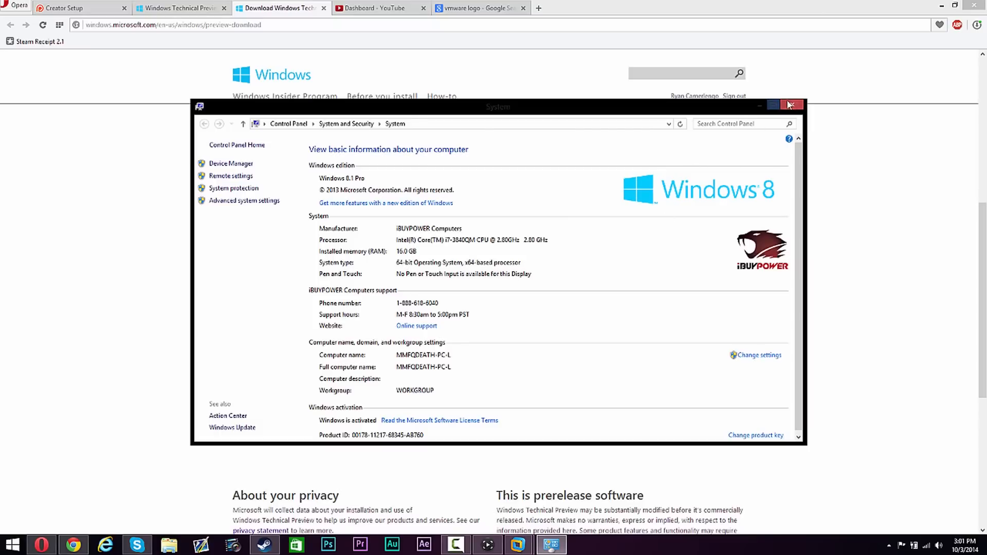
# Close the system information window to return to Opera's Technical Preview download links
pyautogui.click(792, 104)
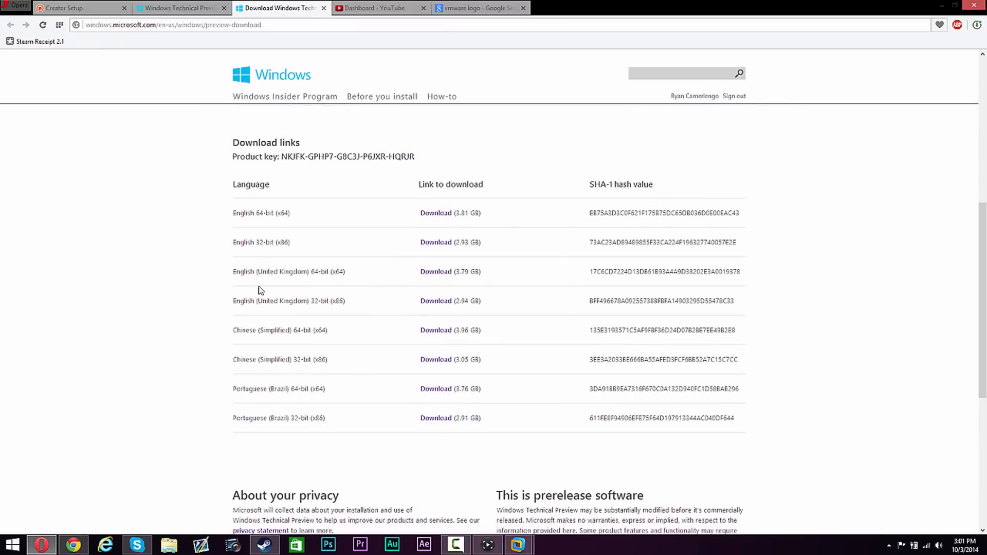
pyautogui.moveTo(244, 213)
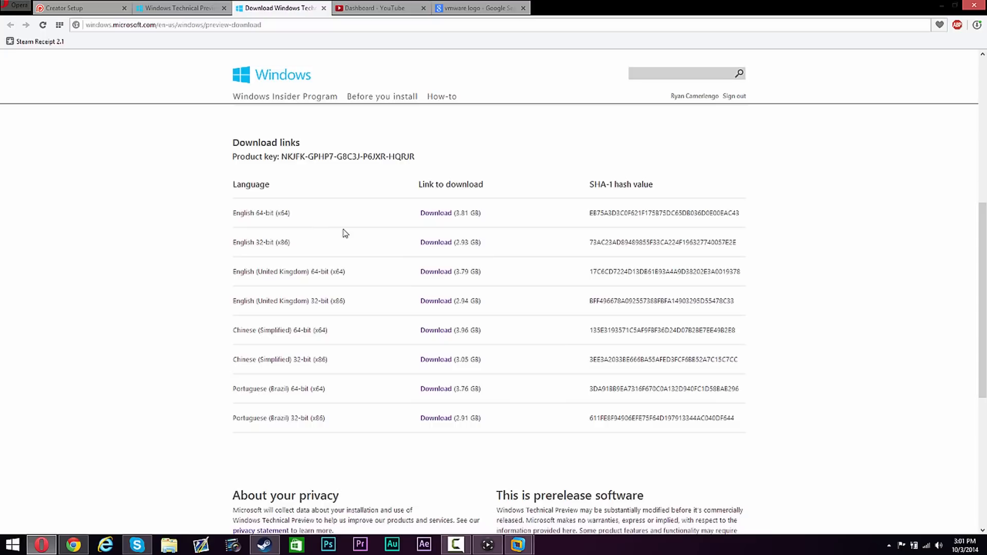
pyautogui.moveTo(922, 13)
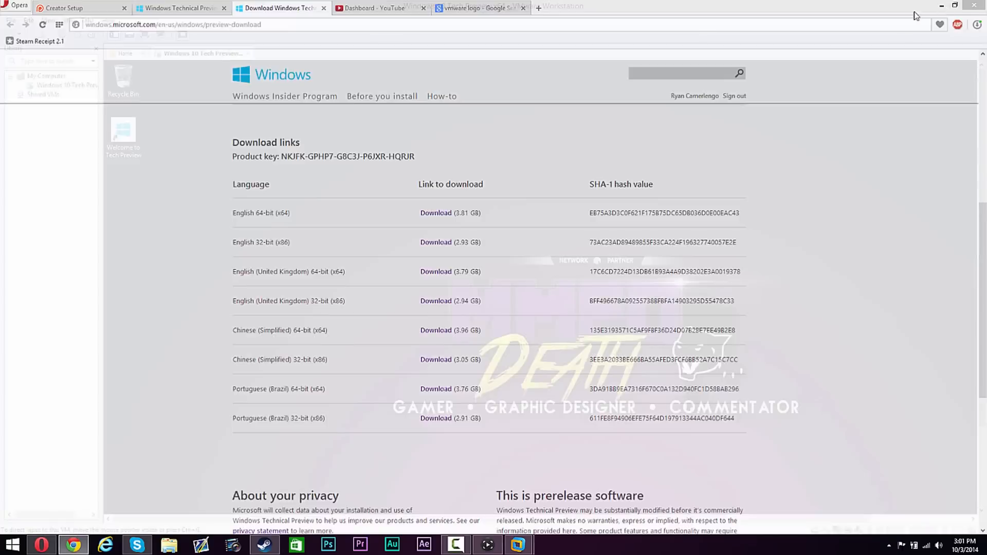
# Switch from Opera back to the VMware window with the Windows 10 Tech Preview VM
pyautogui.click(518, 544)
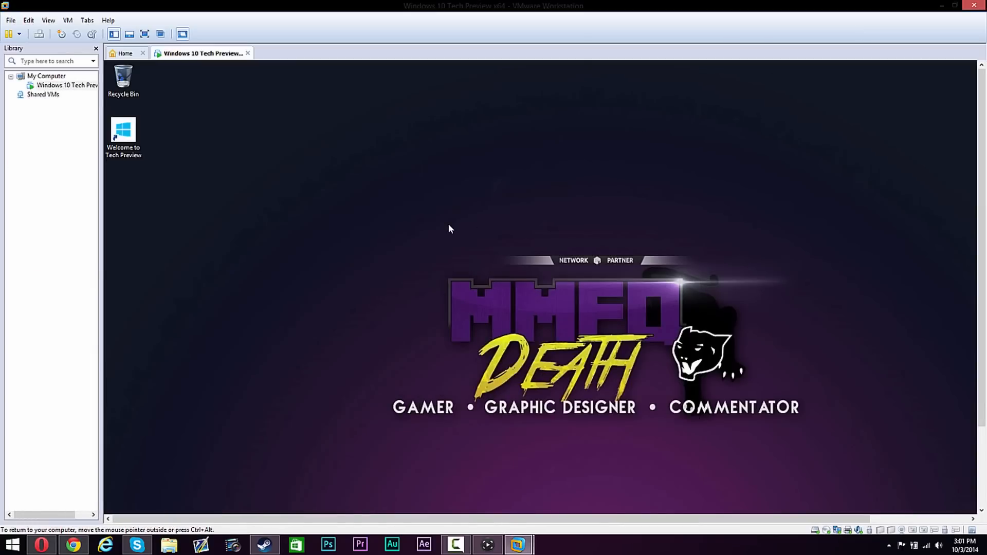
pyautogui.moveTo(325, 165)
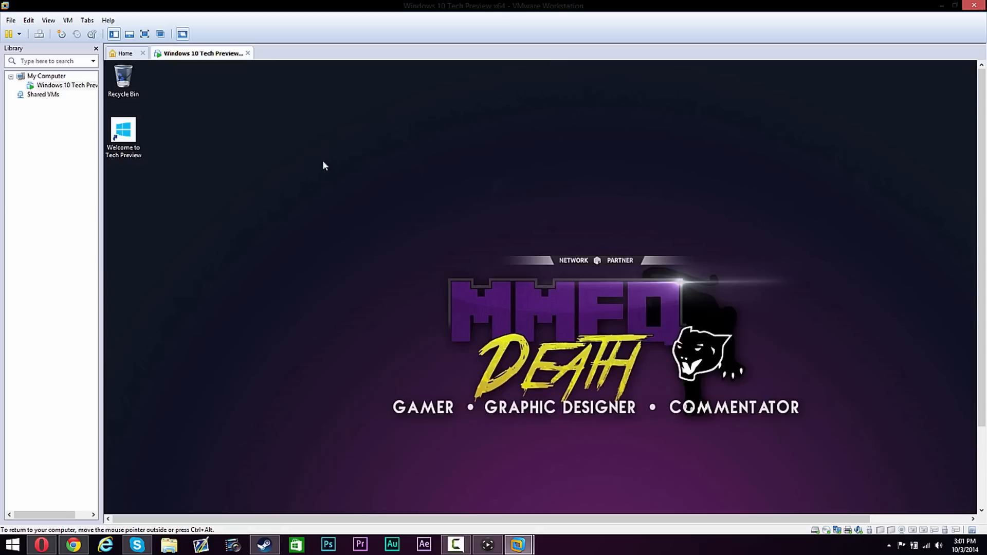
pyautogui.moveTo(404, 246)
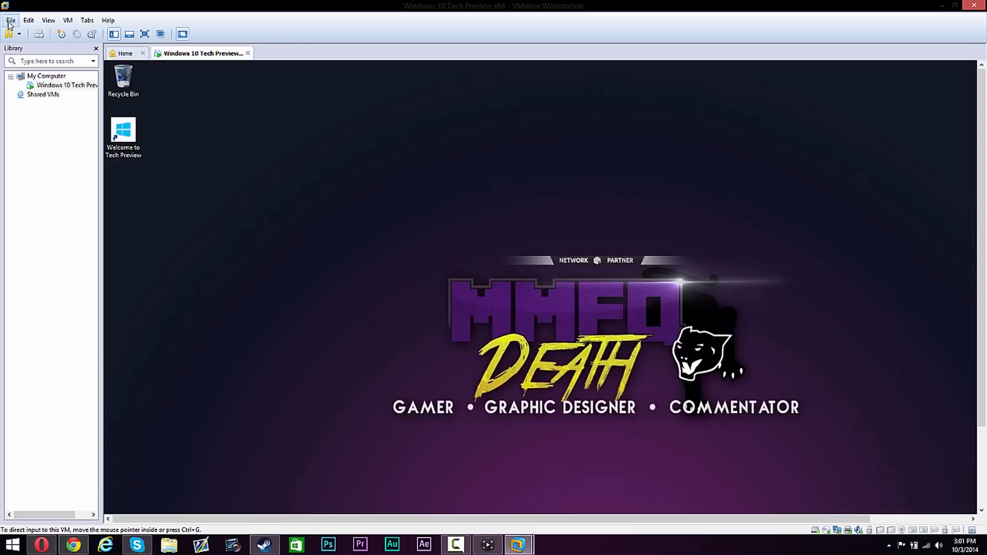
# Start a new virtual machine wizard and choose installing from a disc image file
pyautogui.click(15, 19)
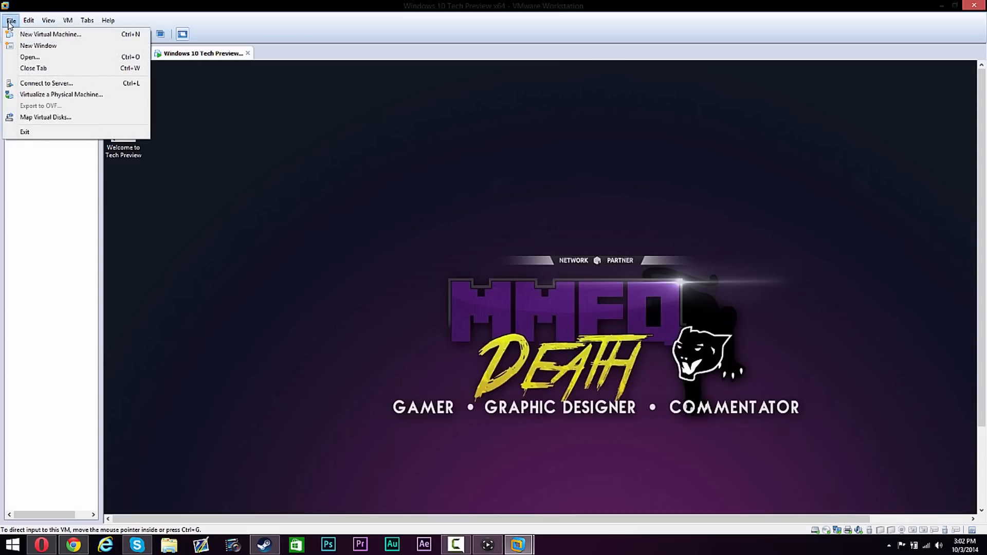
pyautogui.moveTo(52, 34)
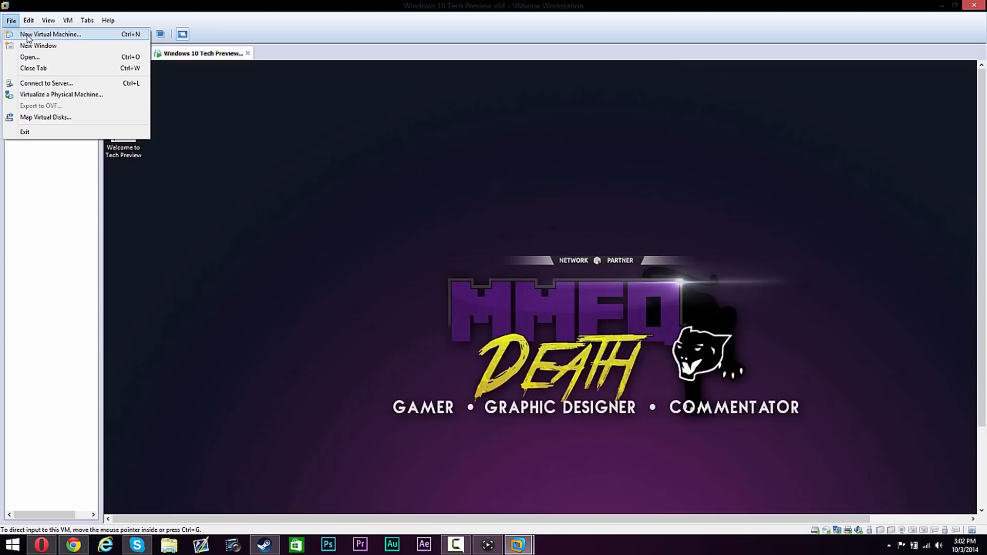
pyautogui.click(50, 35)
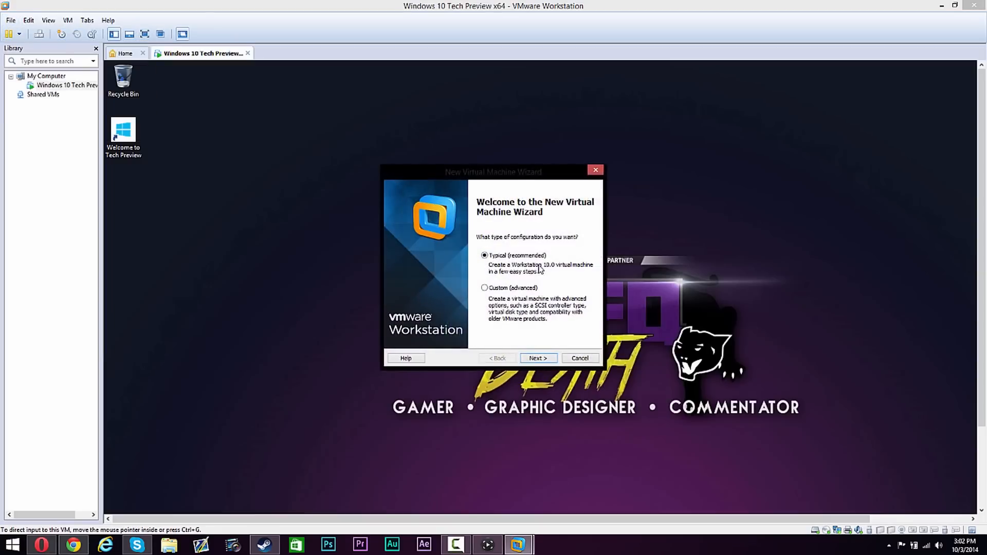
pyautogui.click(539, 358)
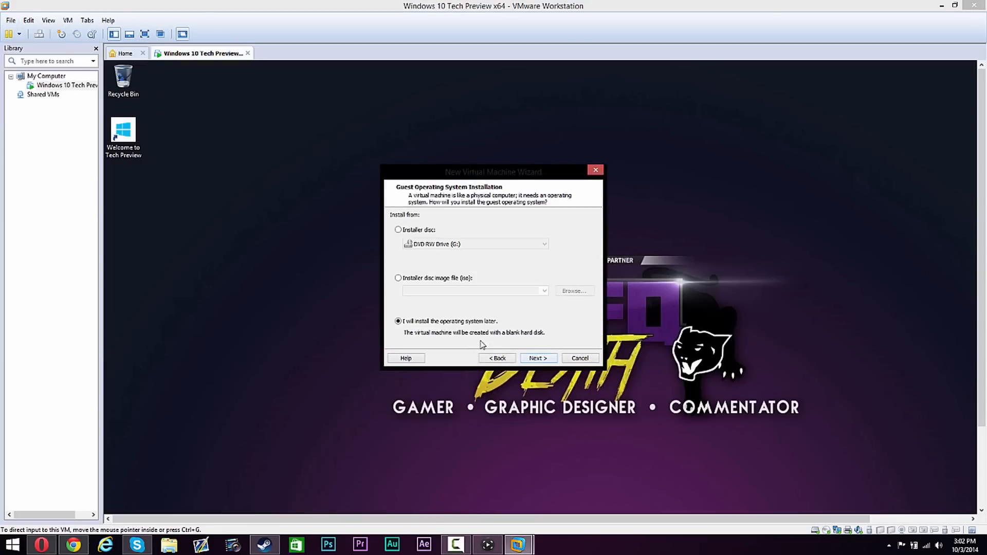
pyautogui.click(398, 278)
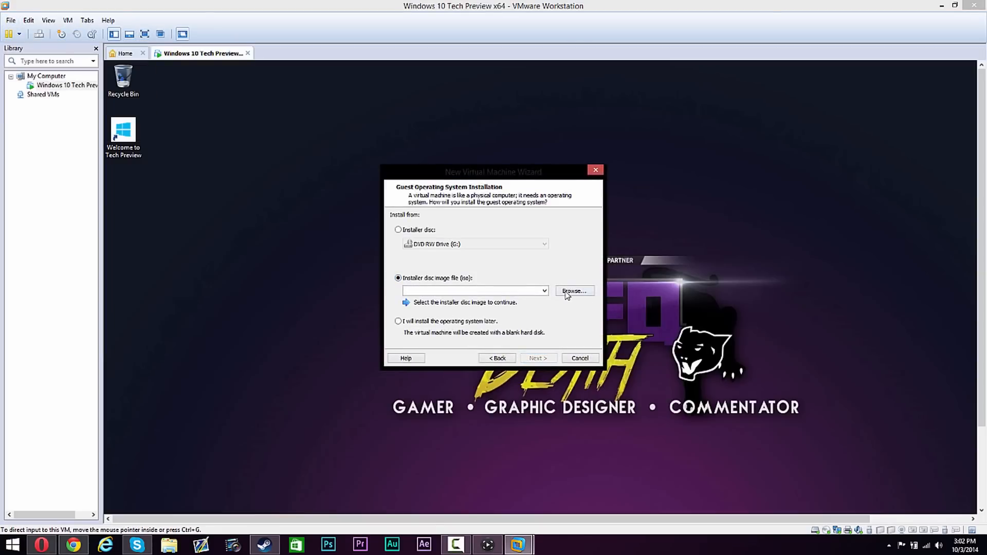
# Select the WindowsTechnicalPreview-x64-EN-US.iso image and advance to guest operating system selection
pyautogui.click(574, 290)
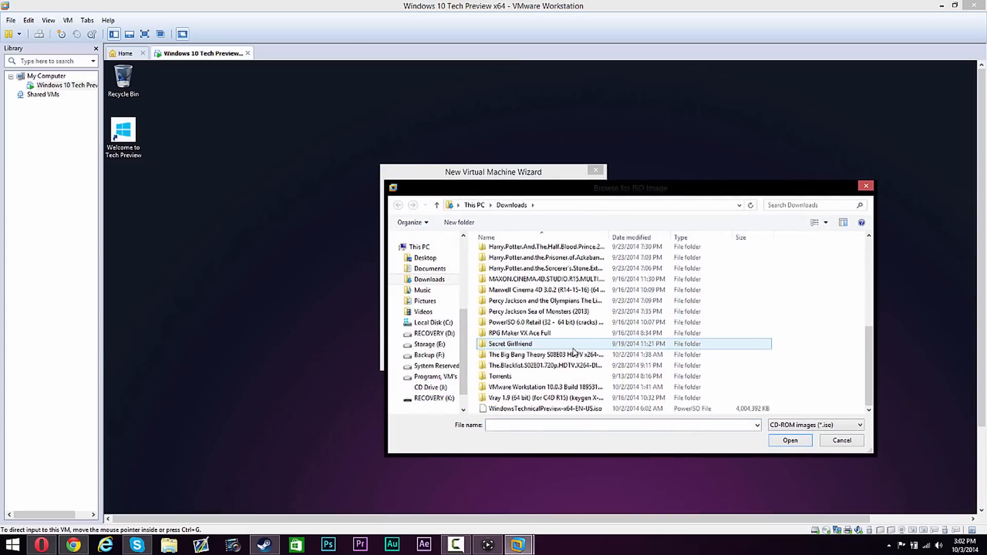
pyautogui.click(534, 409)
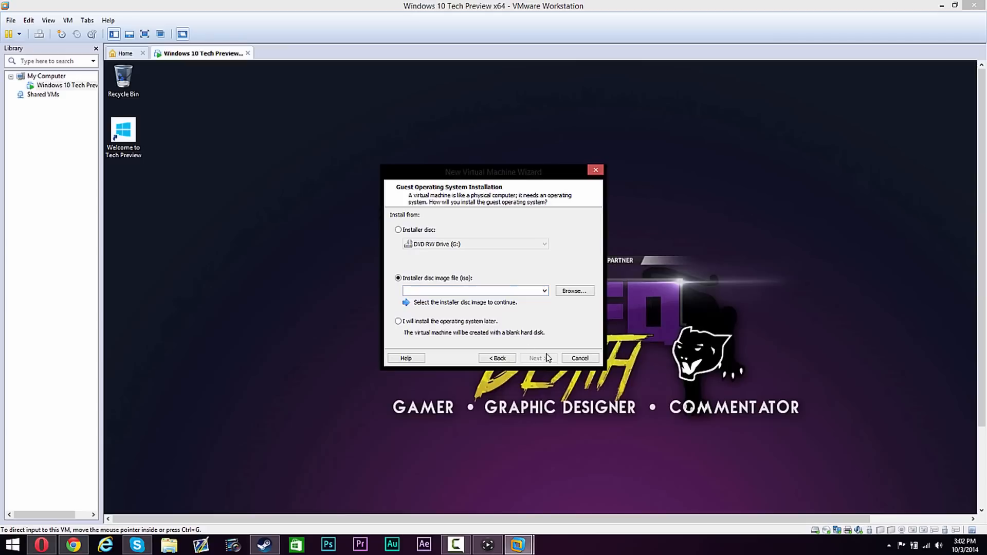
pyautogui.click(574, 291)
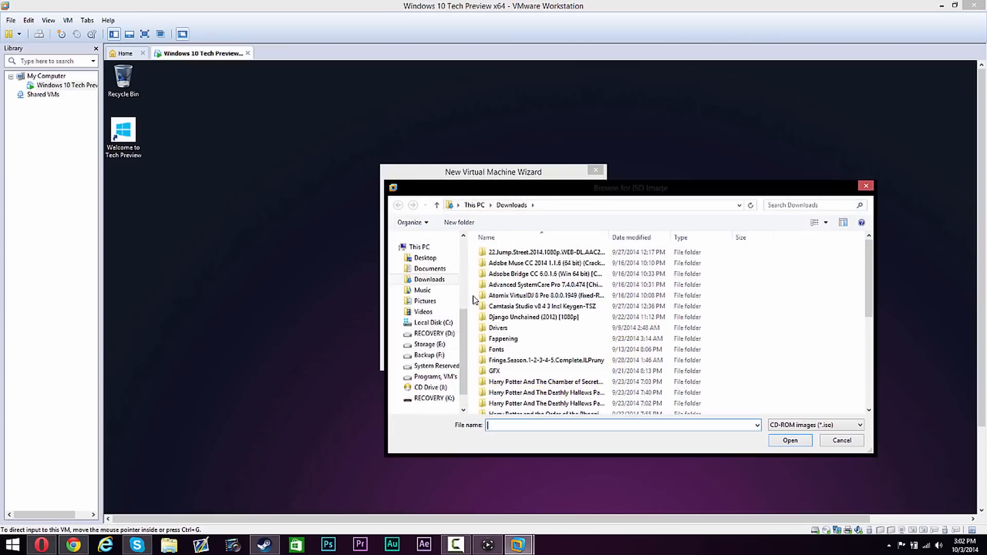
pyautogui.scroll(-3)
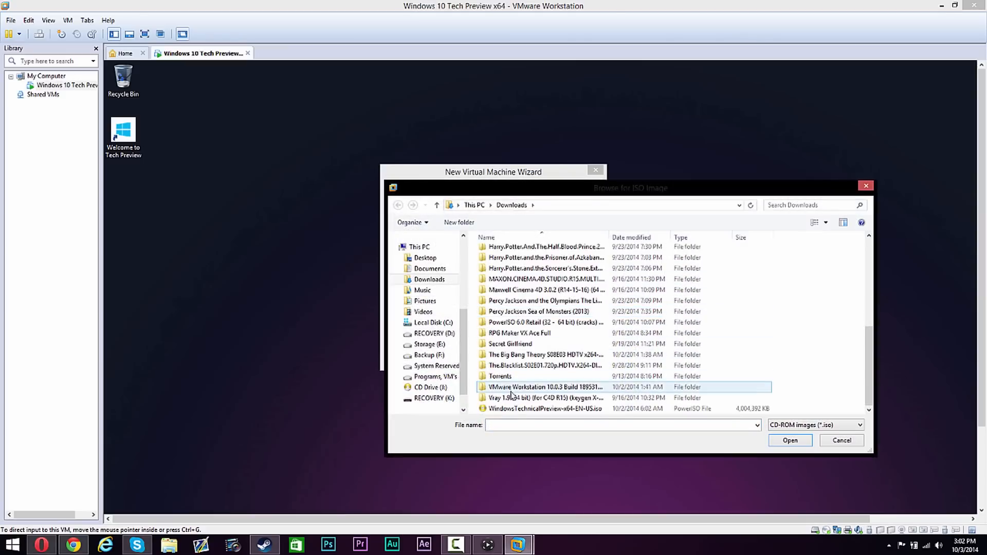
pyautogui.click(790, 440)
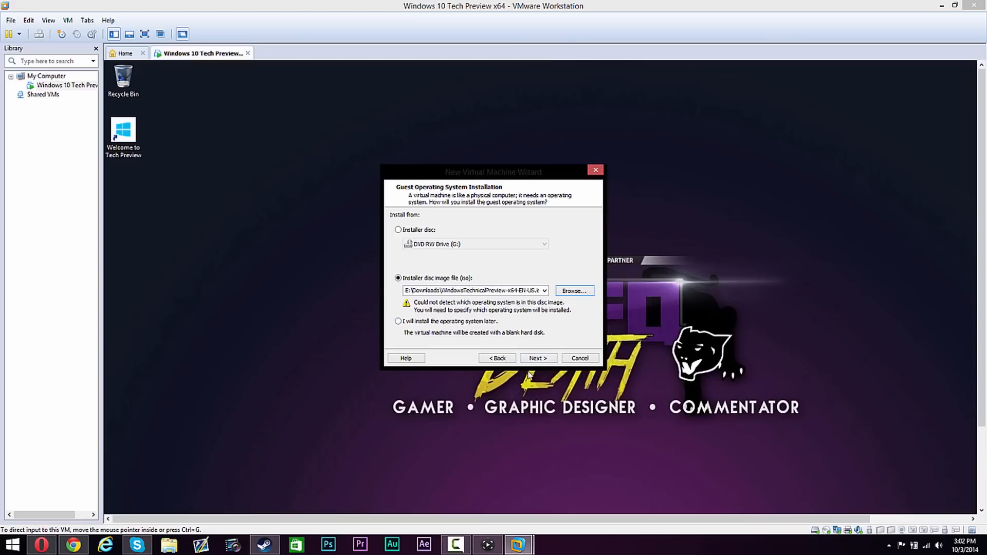
pyautogui.click(539, 358)
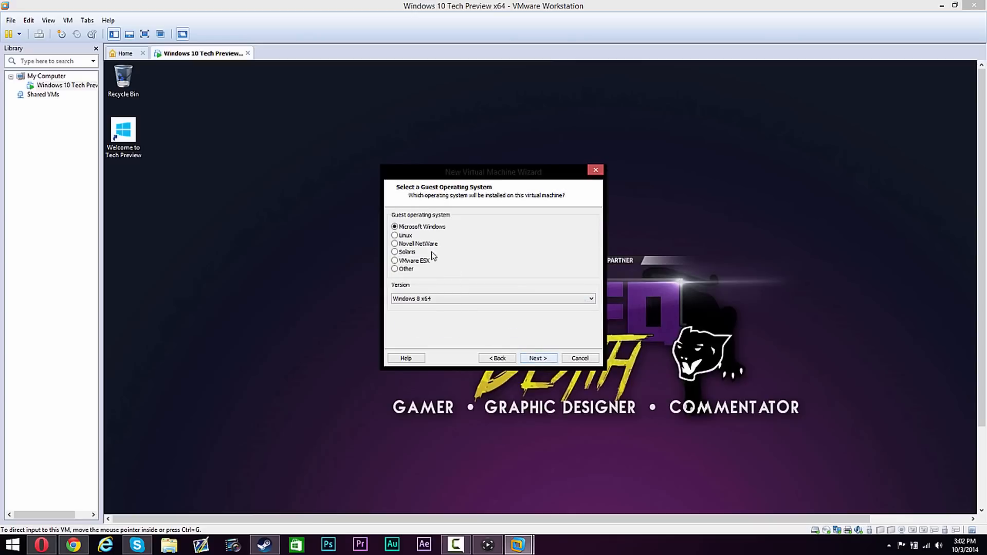
# Cancel the New Virtual Machine Wizard from the Select a Guest Operating System page
pyautogui.click(493, 298)
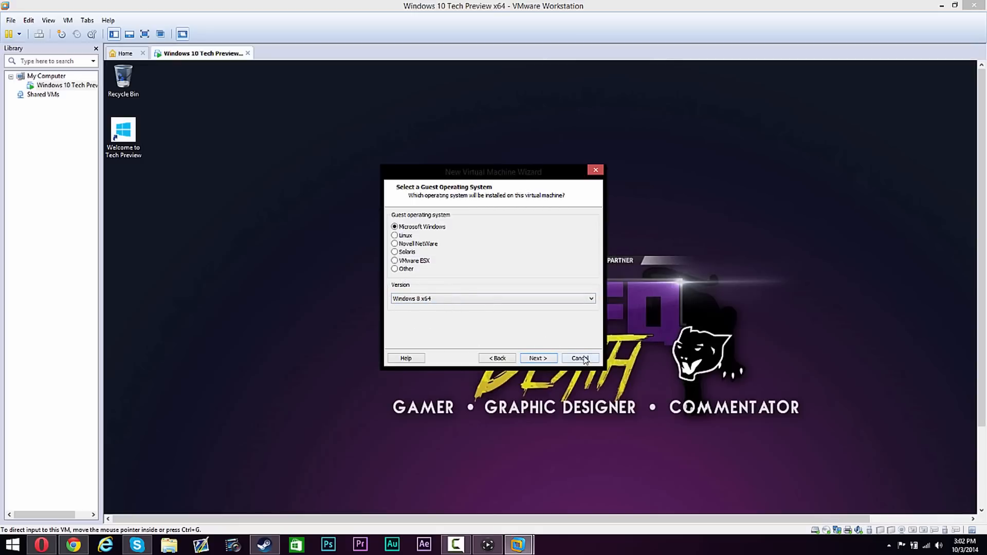
pyautogui.click(580, 358)
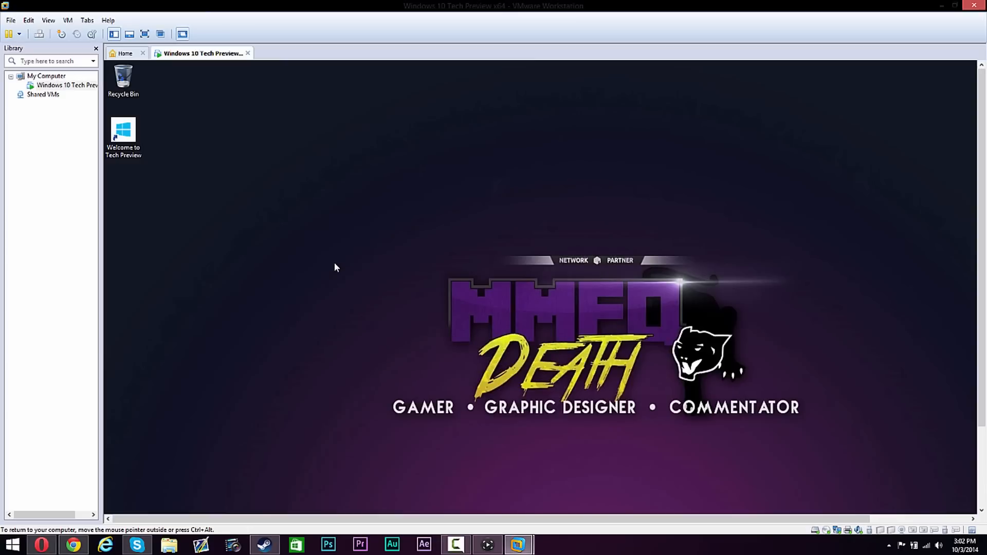
pyautogui.moveTo(221, 86)
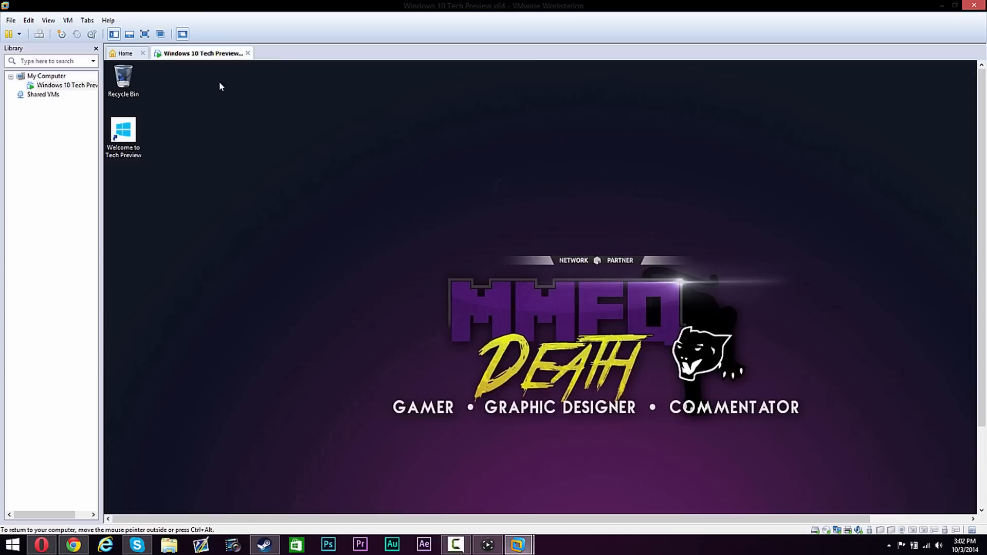
pyautogui.moveTo(146, 34)
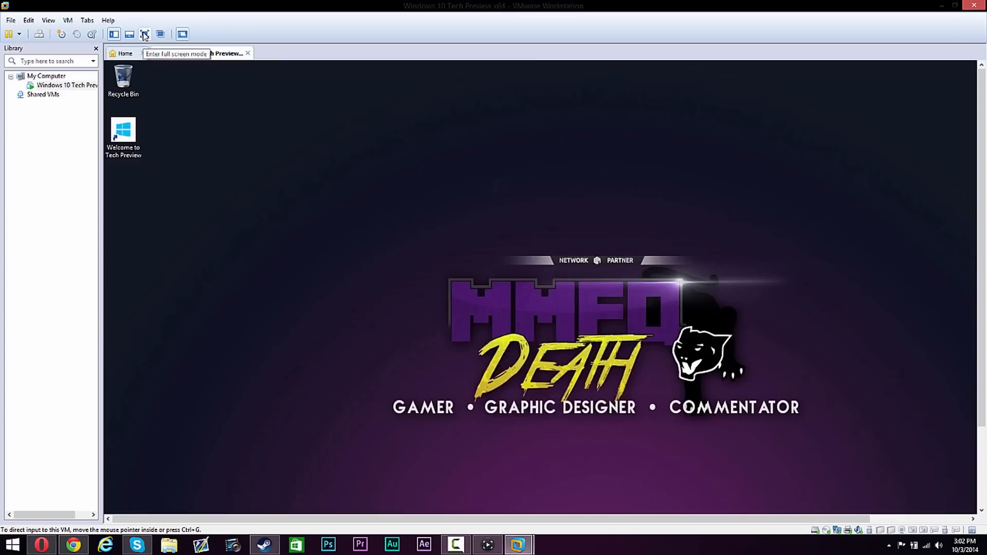
# Switch the Windows 10 Tech Preview VM to full screen mode
pyautogui.click(146, 33)
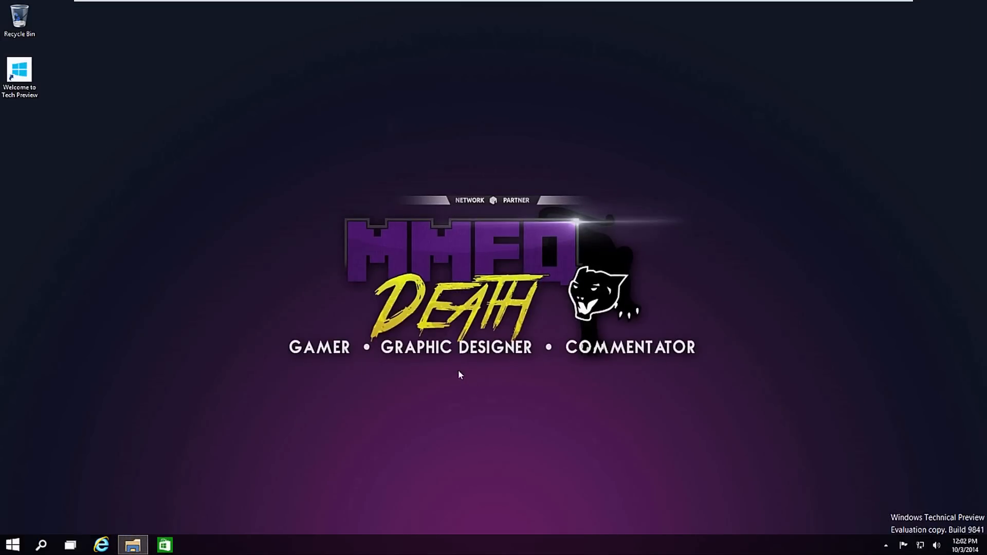
# Check Local Disk (C:) free space (48.9 GB of 59.6 GB) in File Explorer, then close it
pyautogui.click(132, 545)
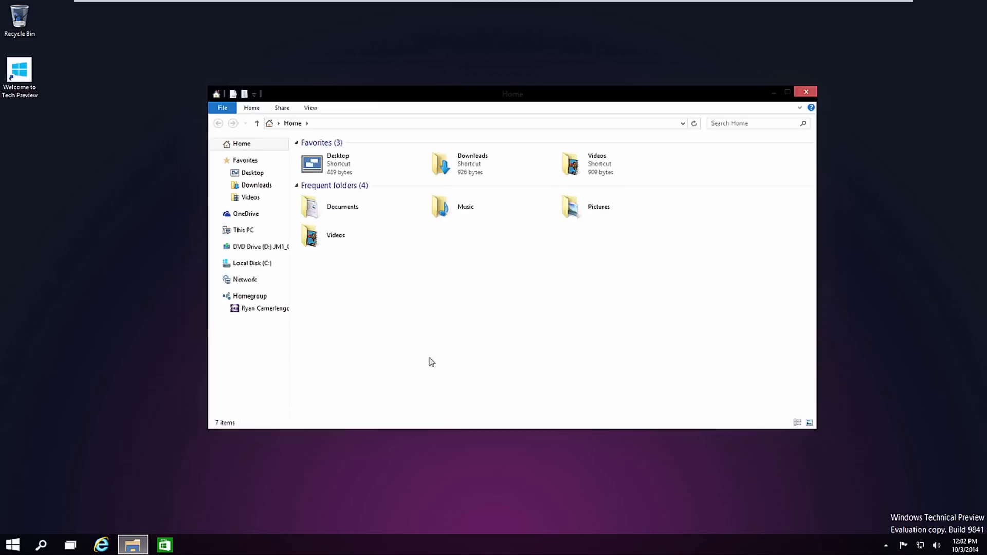
pyautogui.click(245, 230)
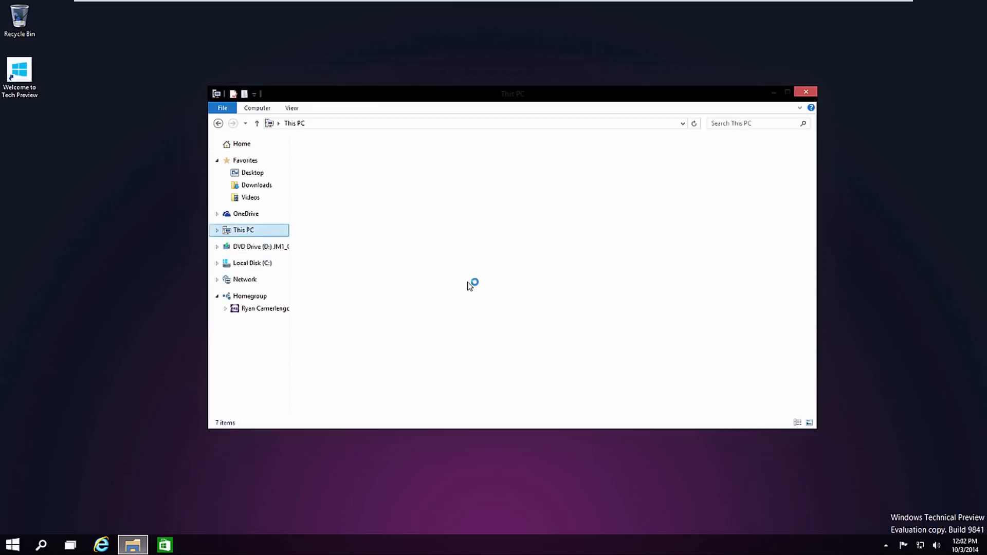
pyautogui.click(244, 229)
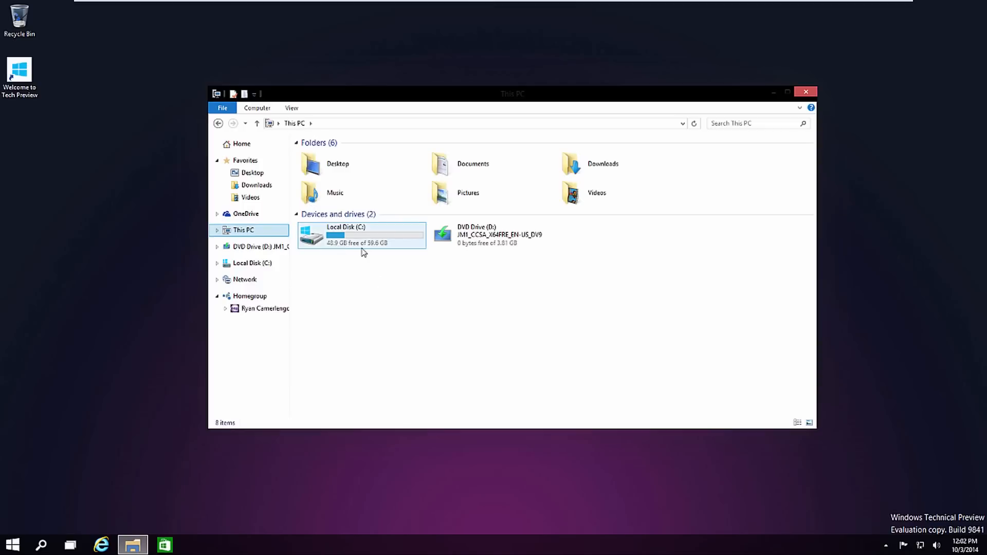
pyautogui.moveTo(396, 246)
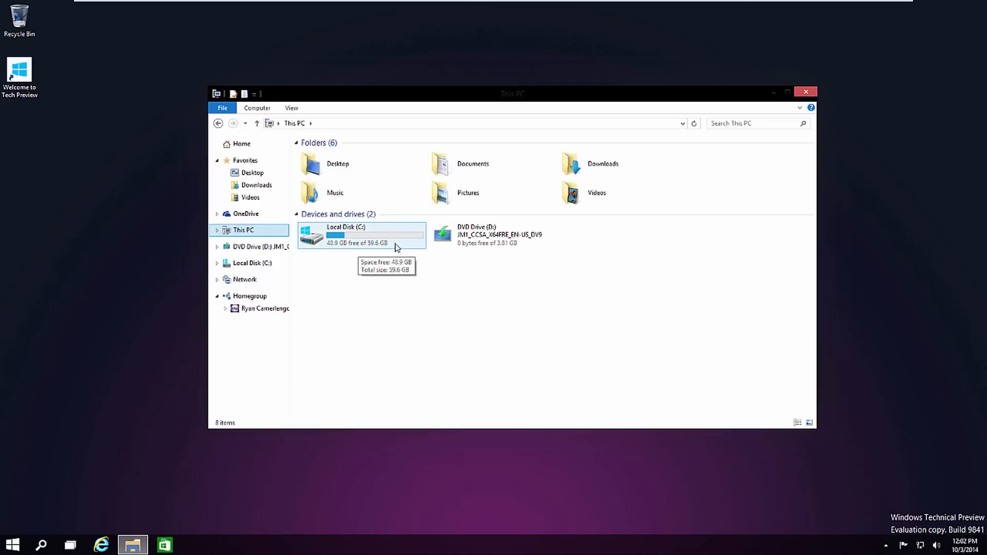
pyautogui.moveTo(138, 379)
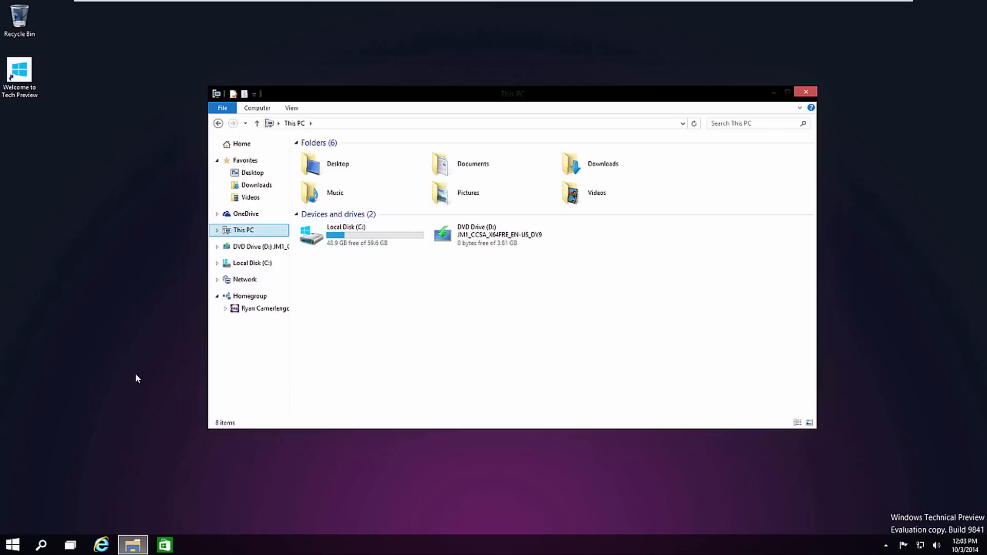
pyautogui.click(361, 235)
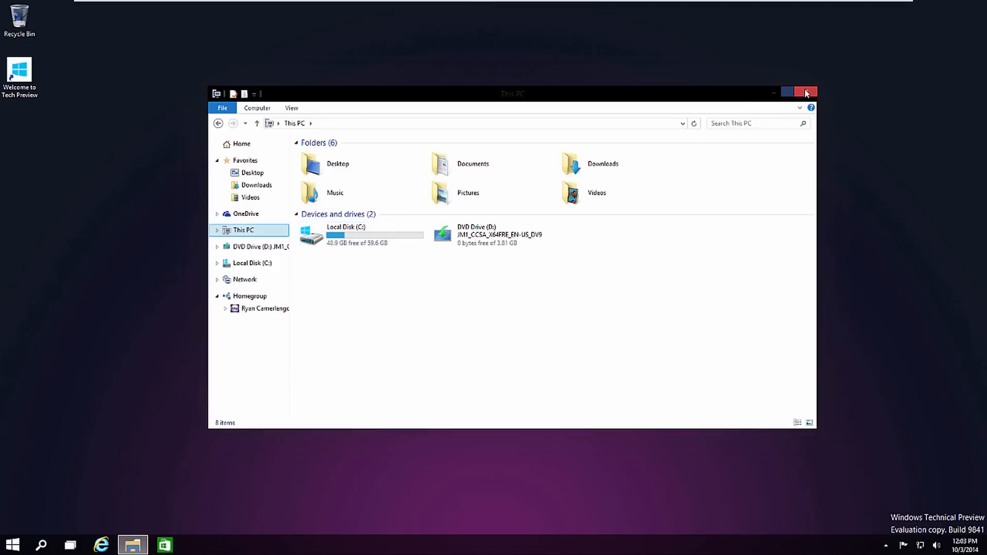
pyautogui.moveTo(806, 92)
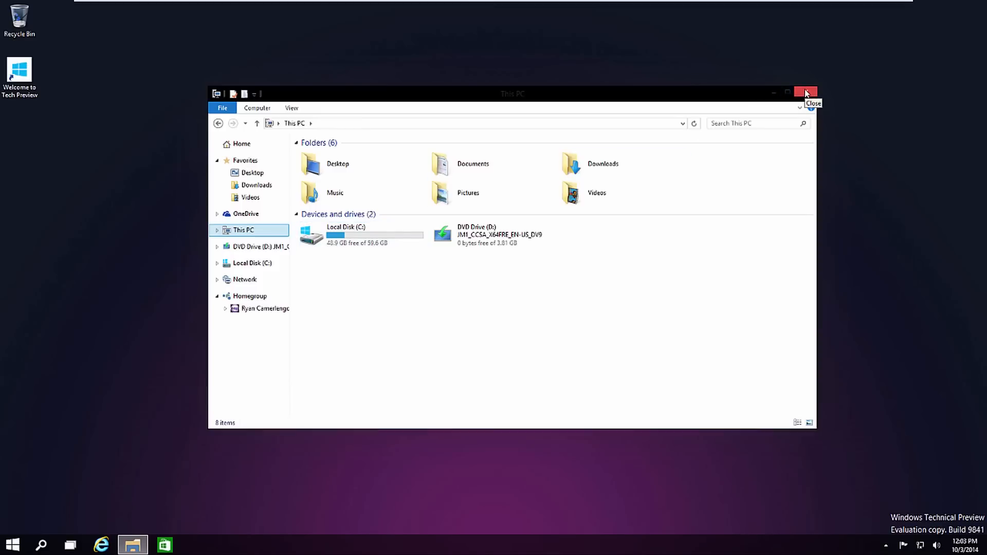
pyautogui.click(805, 93)
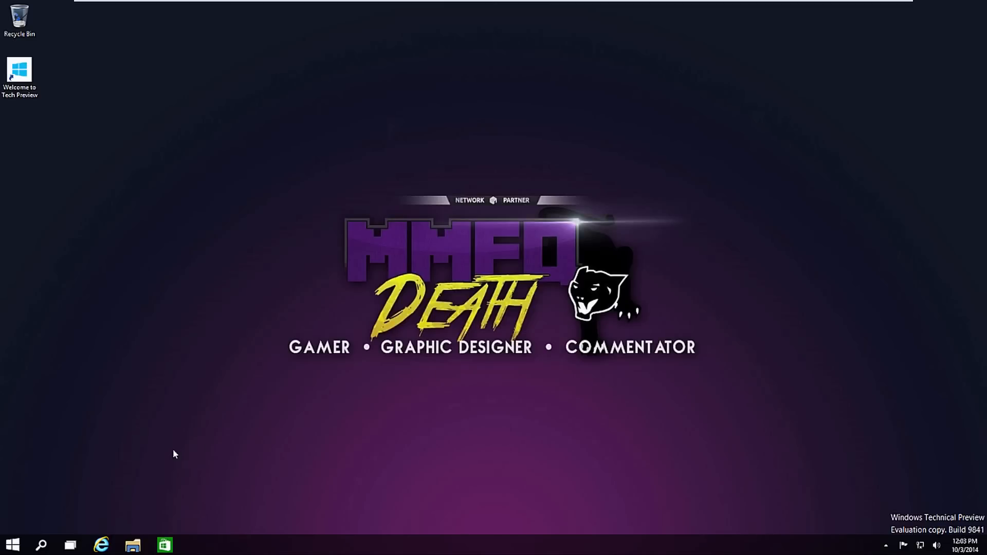
pyautogui.moveTo(167, 451)
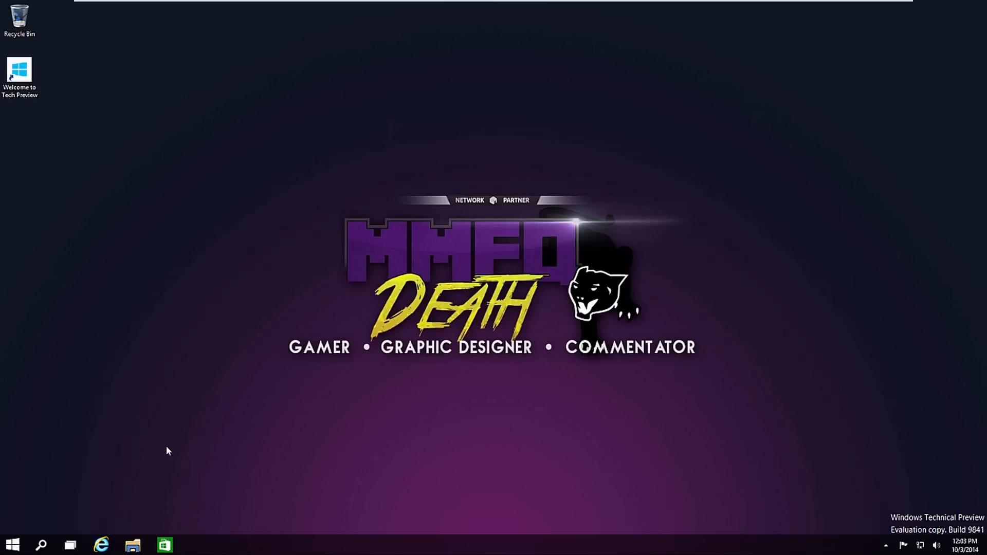
pyautogui.moveTo(113, 503)
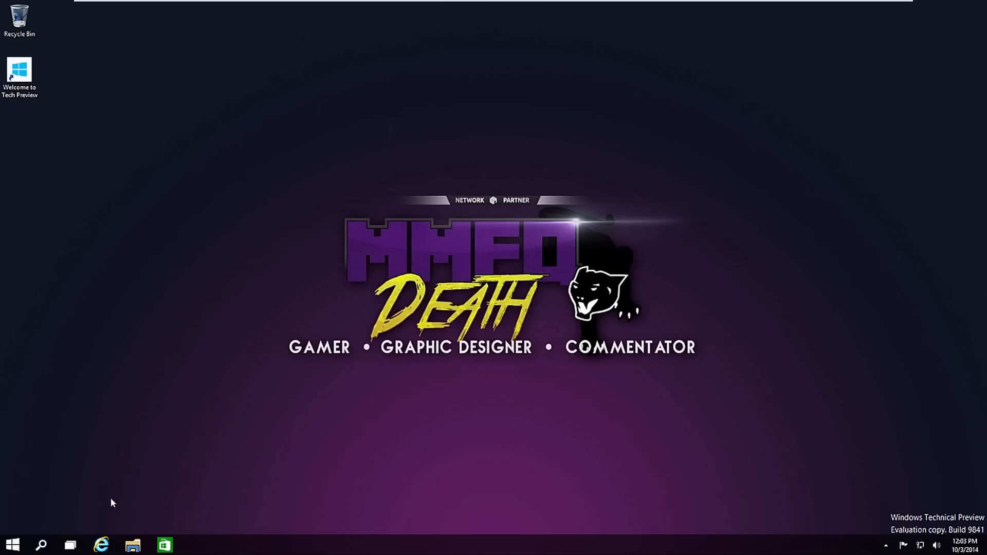
pyautogui.moveTo(71, 490)
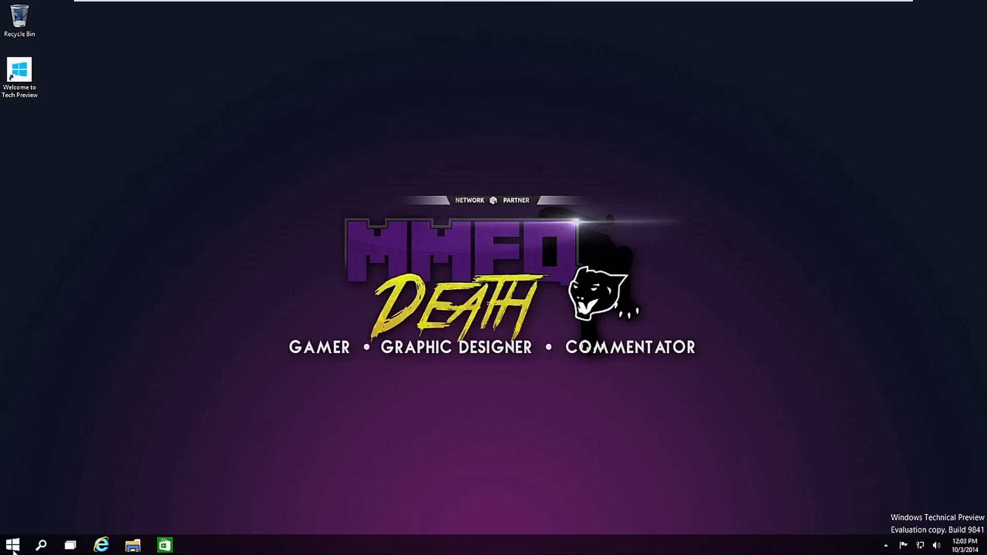
# Open the guest's Start menu showing pinned places, recent apps and live tiles
pyautogui.click(11, 545)
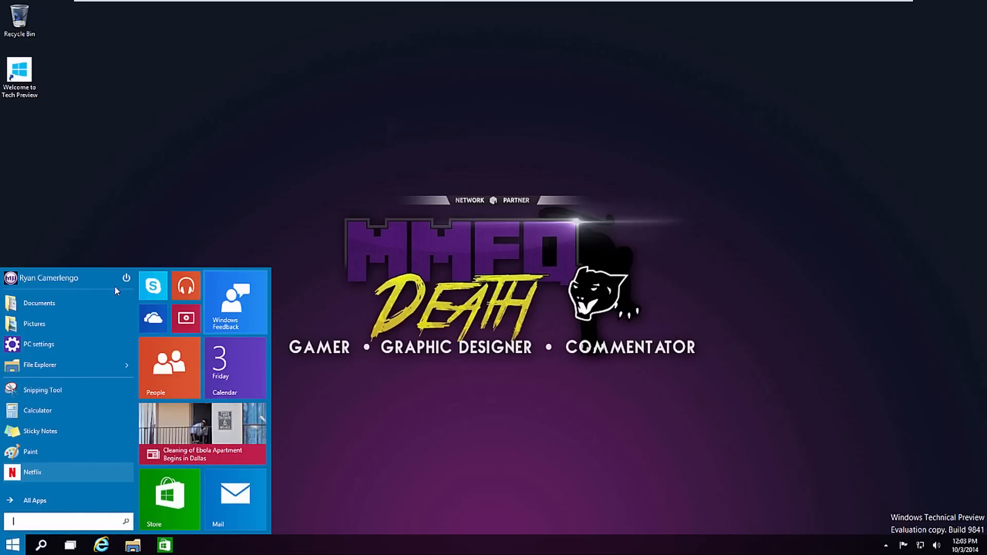
pyautogui.moveTo(52, 366)
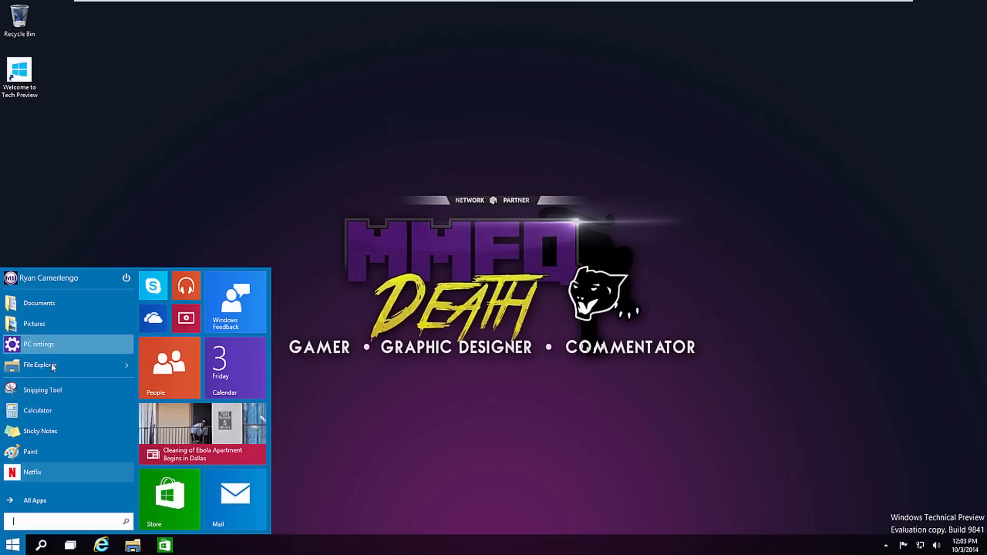
pyautogui.moveTo(57, 463)
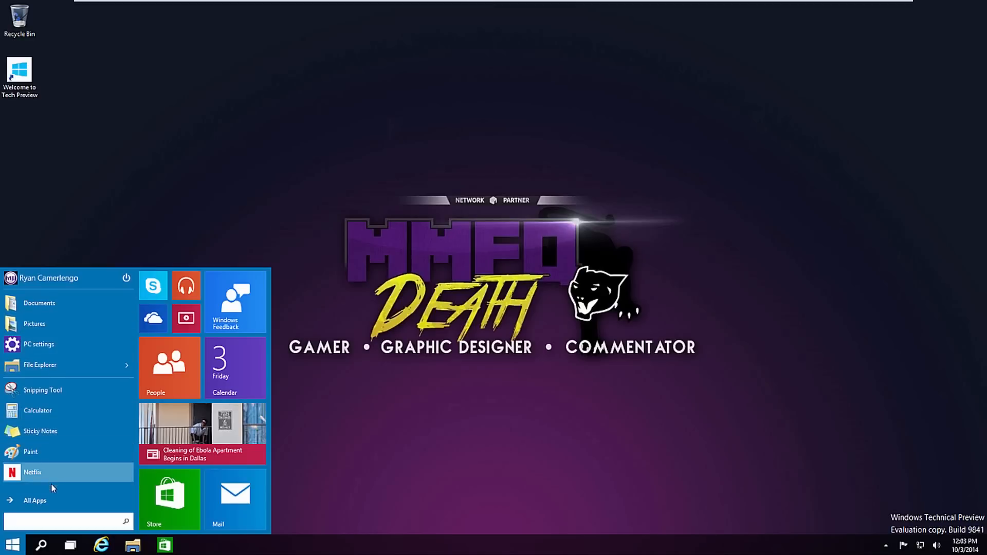
# Browse All Apps, return to the main Start menu, and launch the Store tile
pyautogui.click(35, 500)
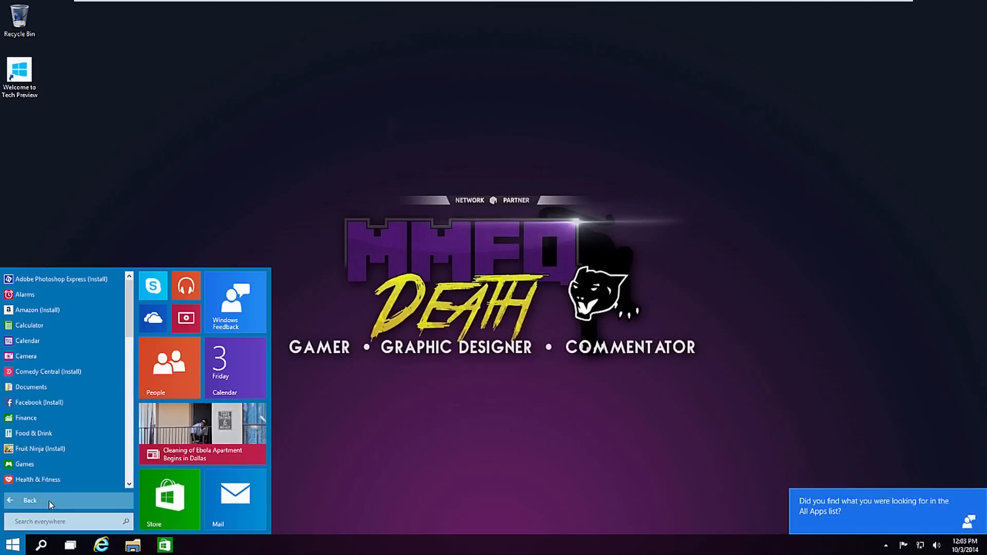
pyautogui.click(31, 501)
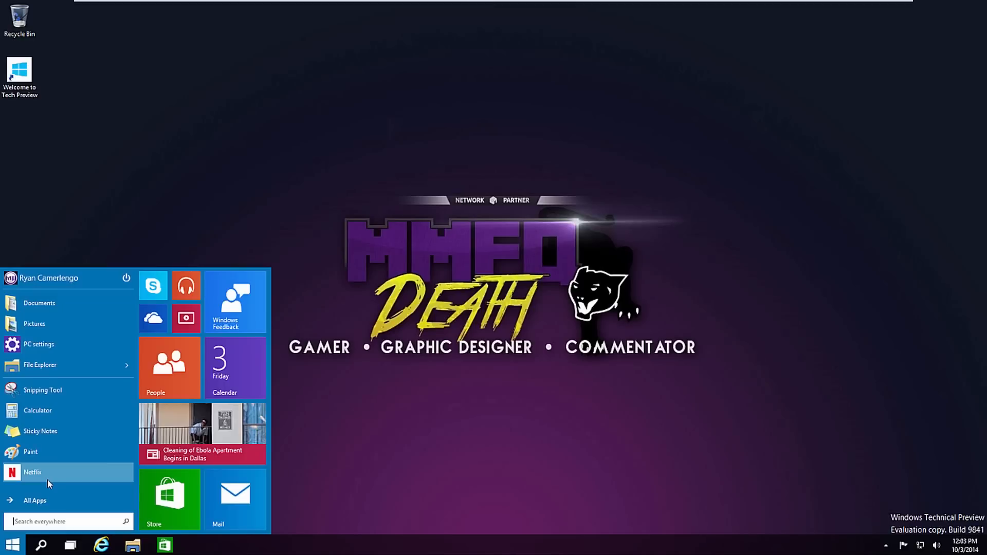
pyautogui.moveTo(98, 412)
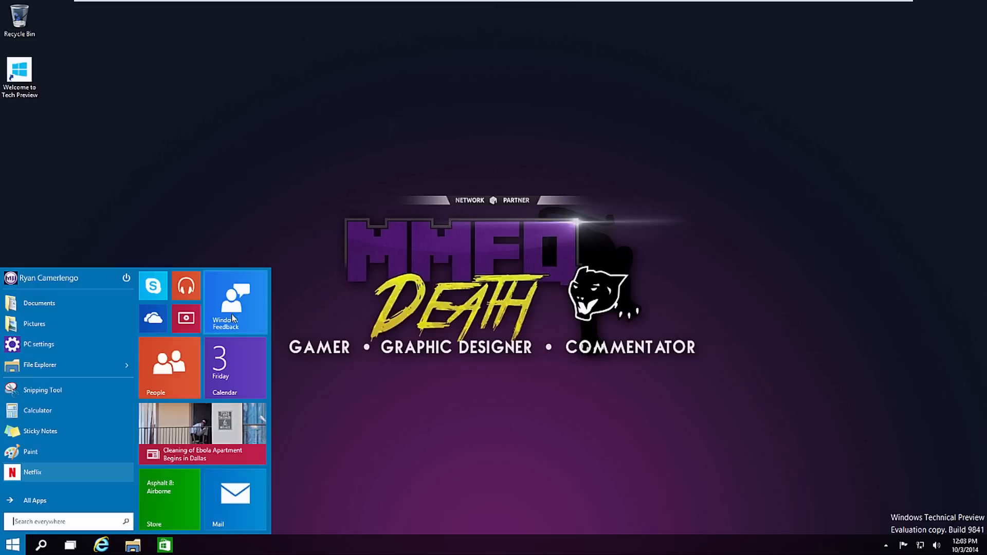
pyautogui.moveTo(216, 453)
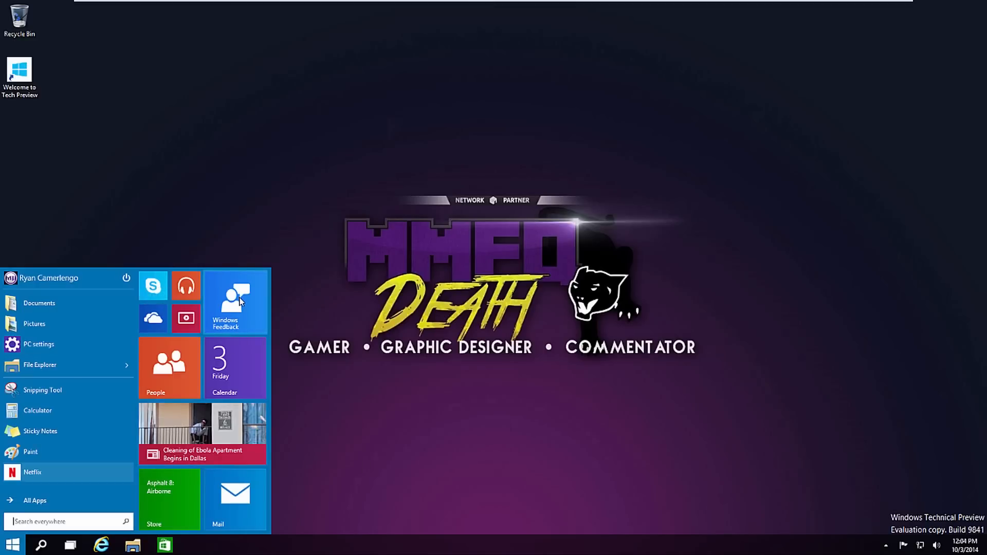
pyautogui.moveTo(231, 464)
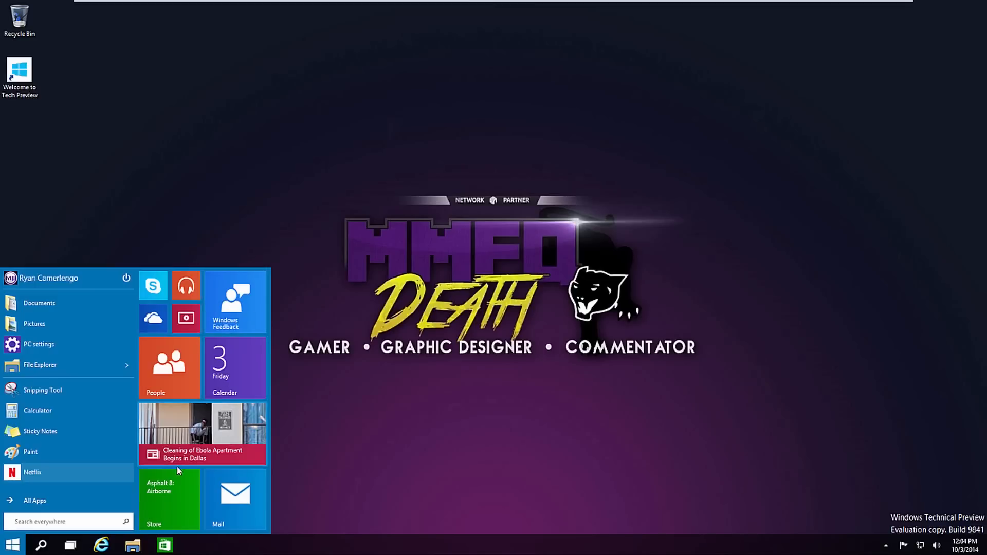
pyautogui.click(169, 500)
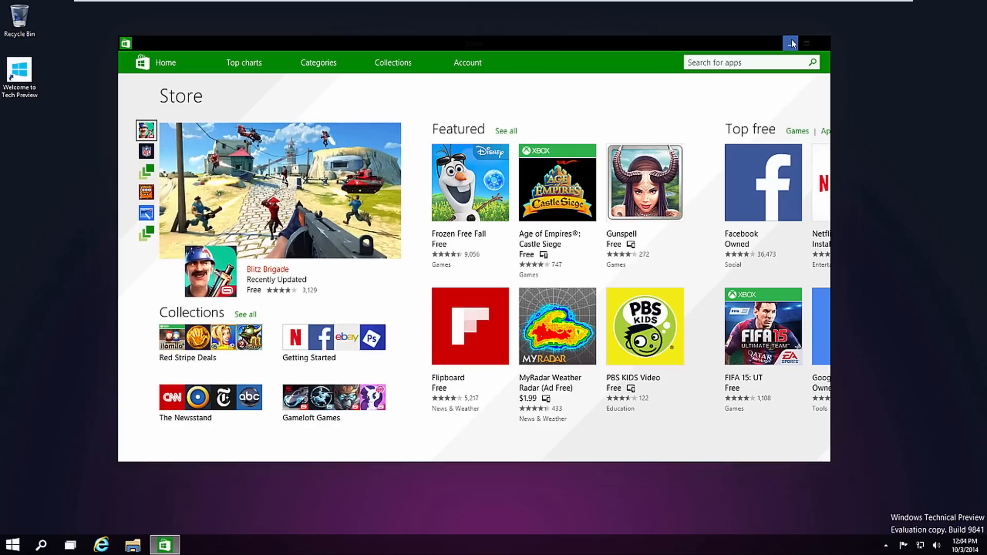
pyautogui.moveTo(811, 46)
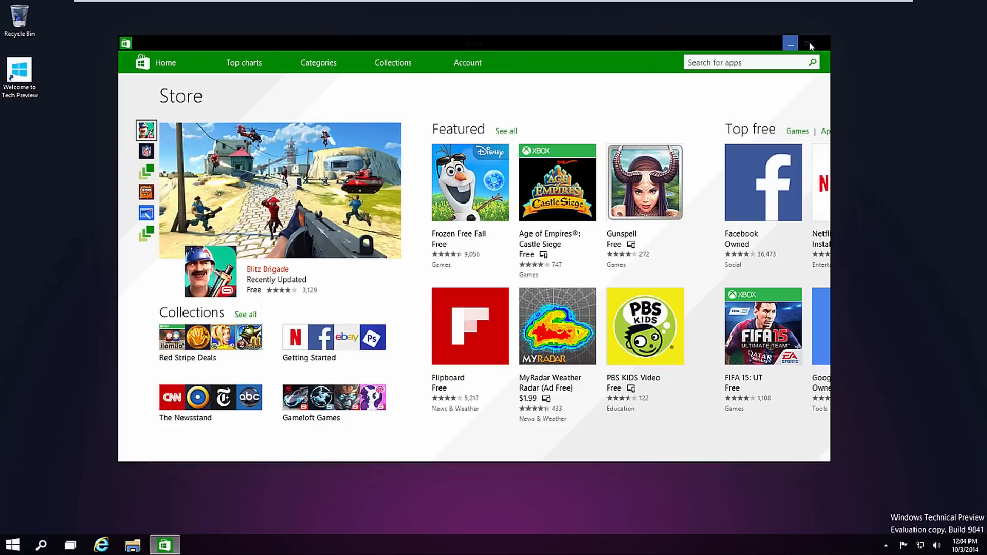
pyautogui.moveTo(721, 44)
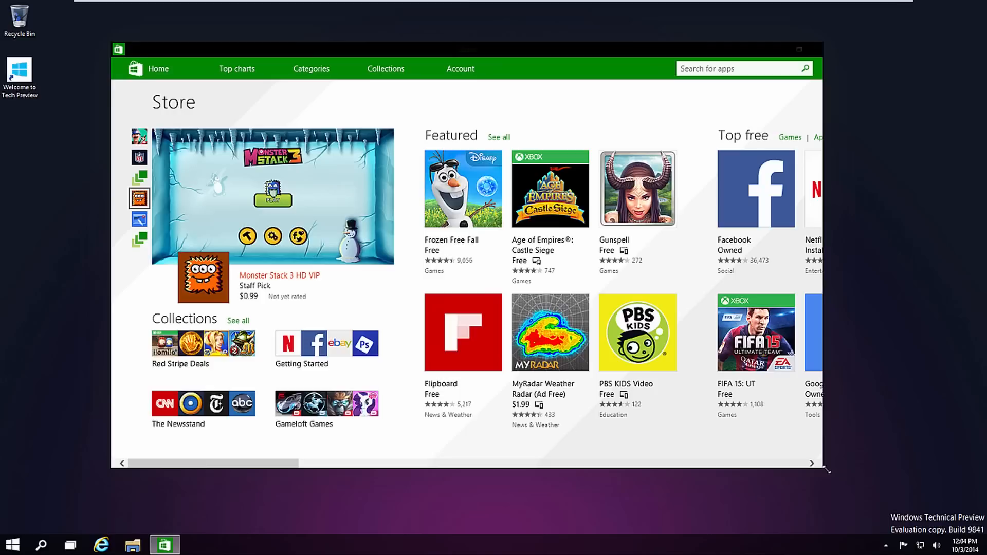
# Shrink the Store window narrower, close it, and relaunch it from the taskbar
pyautogui.moveTo(826, 469); pyautogui.dragTo(369, 469)
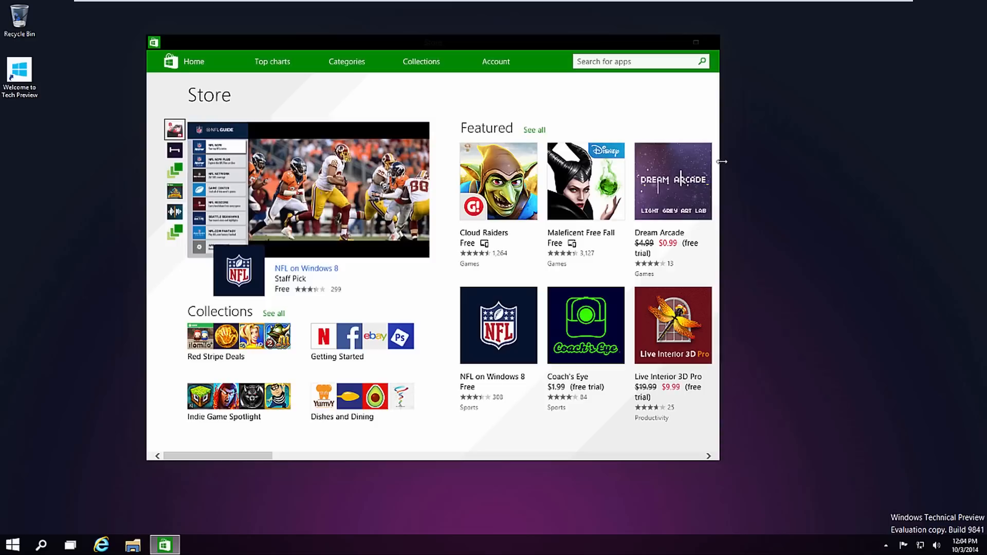
pyautogui.moveTo(723, 161); pyautogui.dragTo(746, 179)
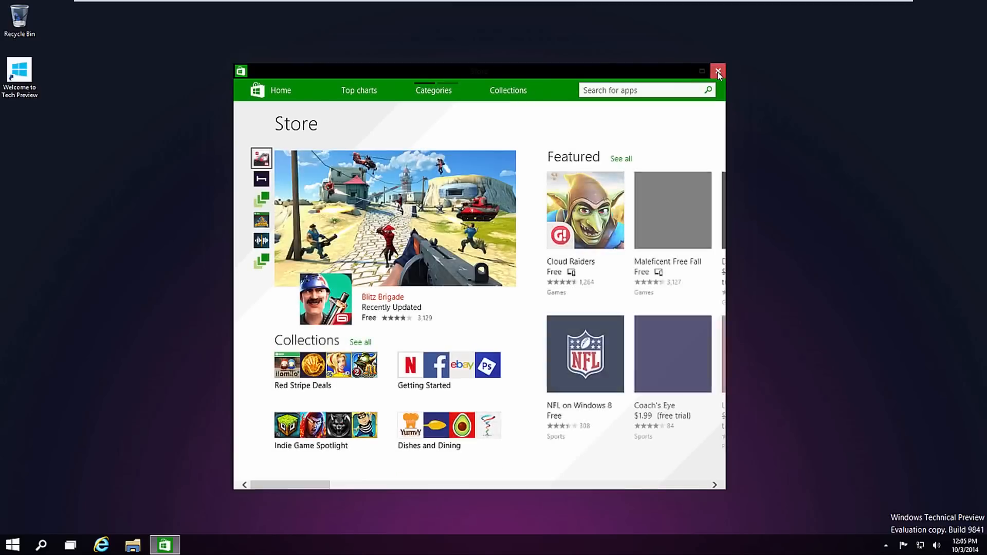
pyautogui.click(718, 71)
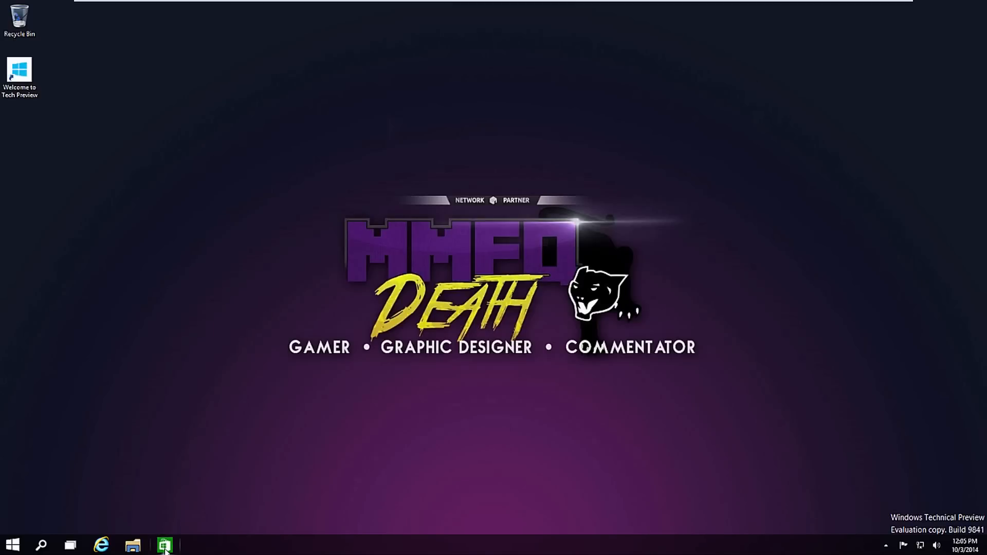
pyautogui.click(164, 545)
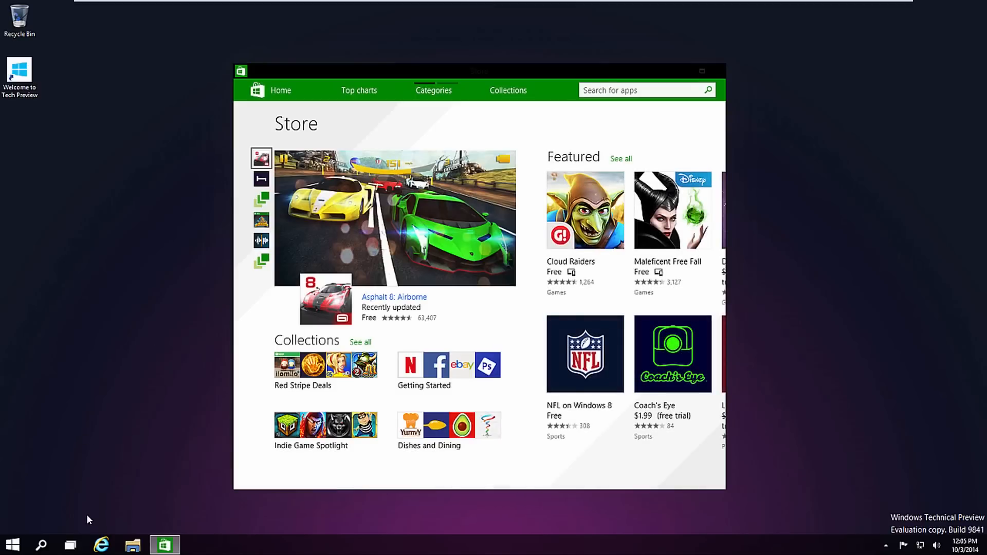
# Launch Internet Explorer on Google and the File Explorer Home folder over the Store
pyautogui.click(261, 179)
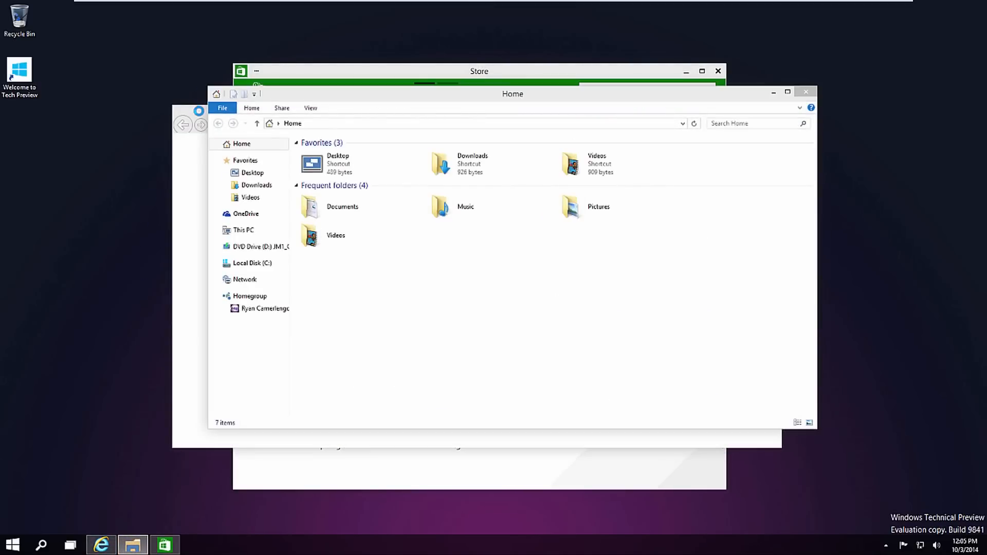
pyautogui.click(95, 543)
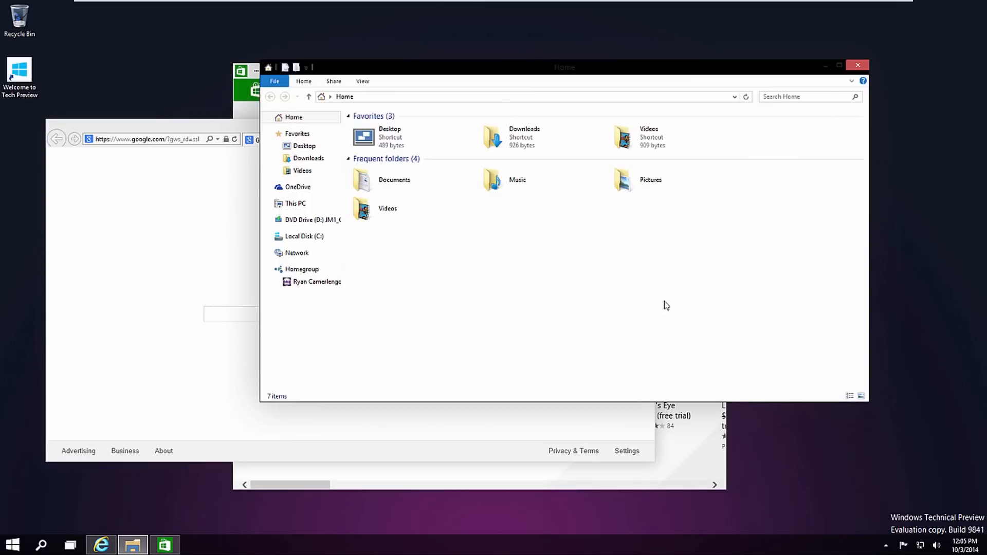
pyautogui.moveTo(844, 57)
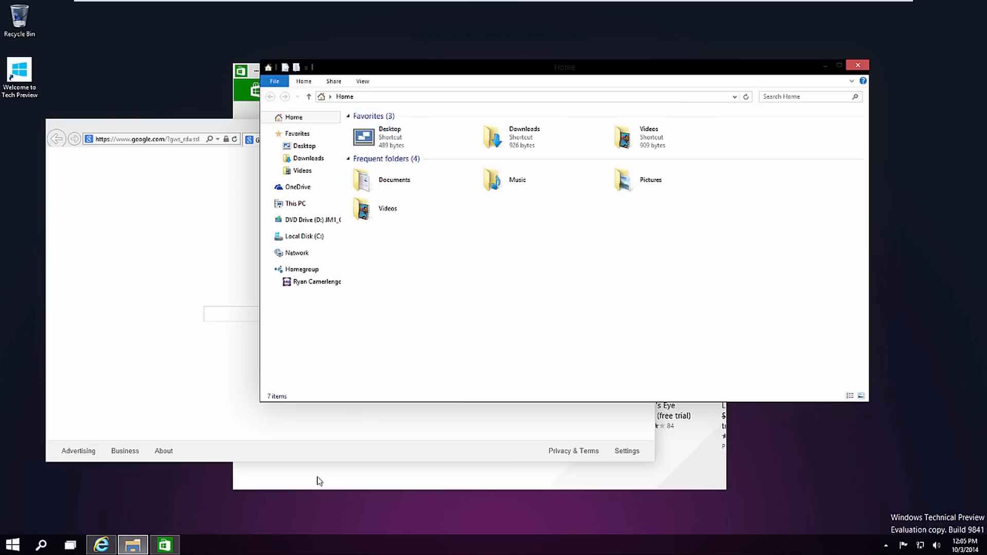
pyautogui.moveTo(69, 548)
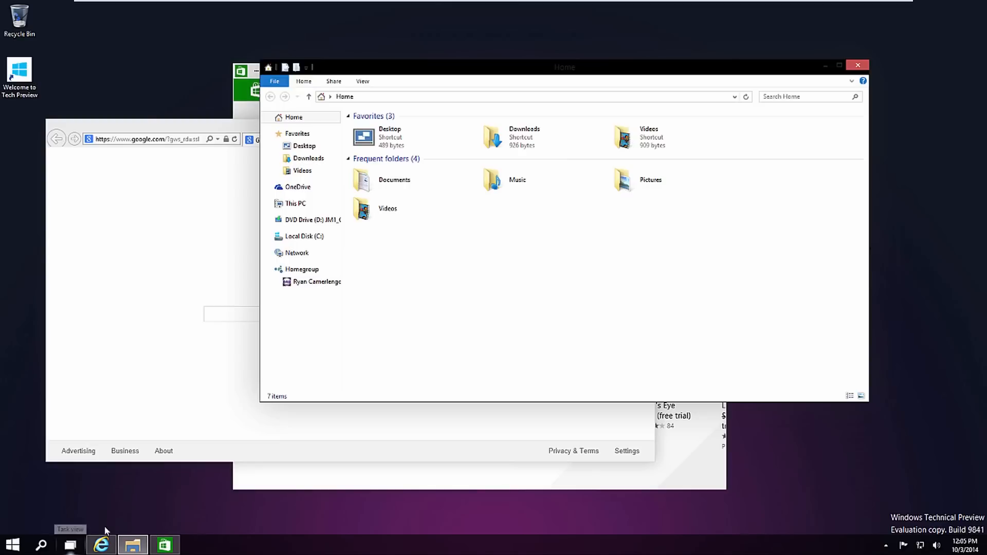
# Use Task View to bring the Home folder window to the front, then toggle the windows overview
pyautogui.click(69, 545)
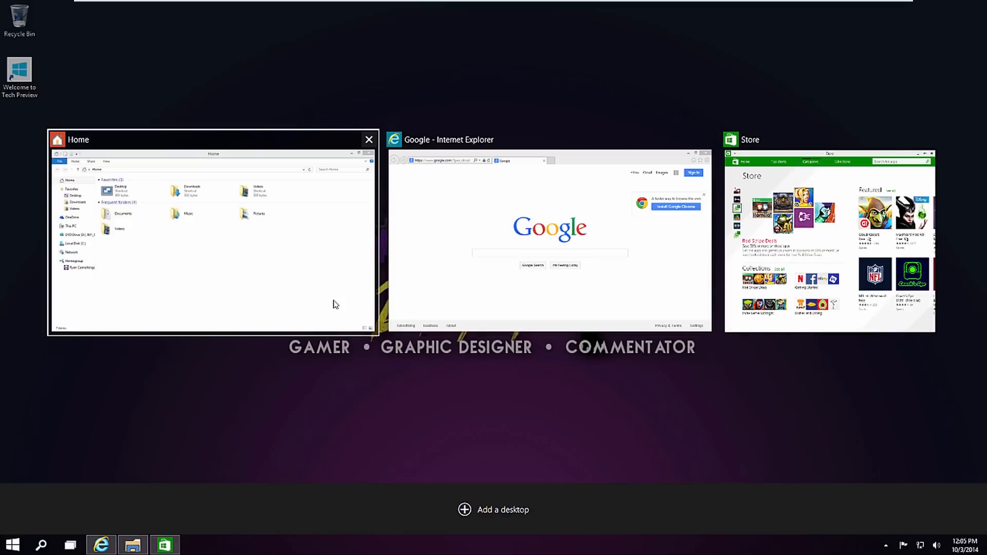
pyautogui.moveTo(334, 302)
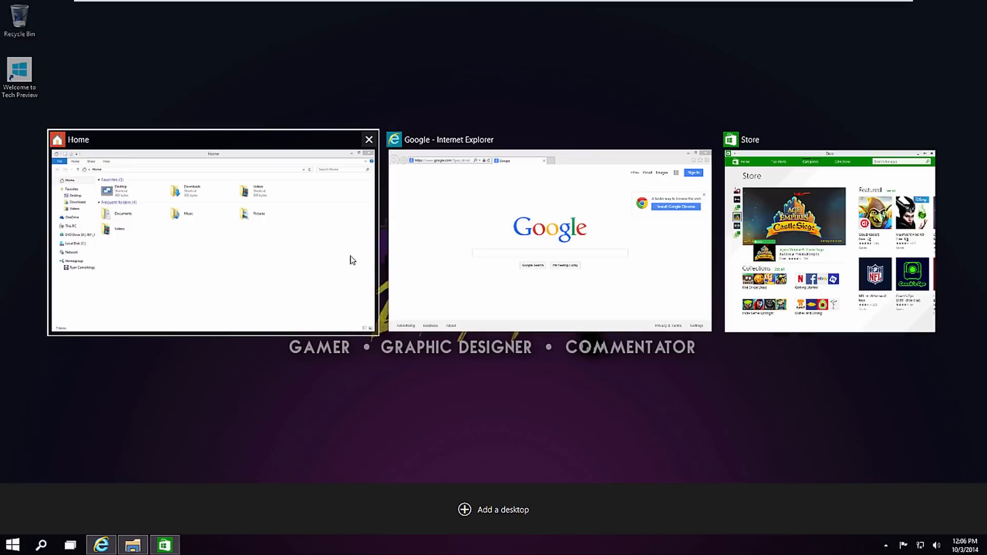
pyautogui.moveTo(70, 545)
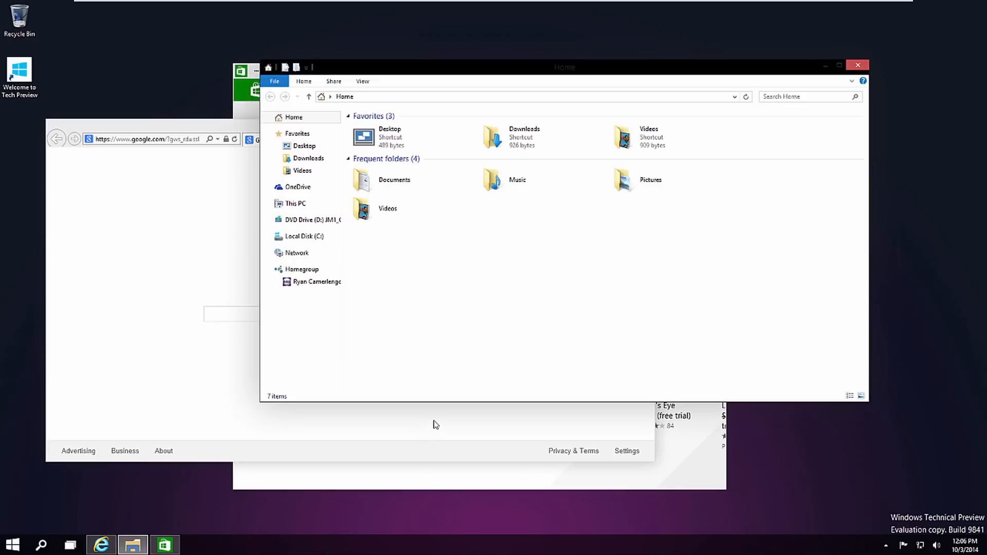
pyautogui.click(17, 541)
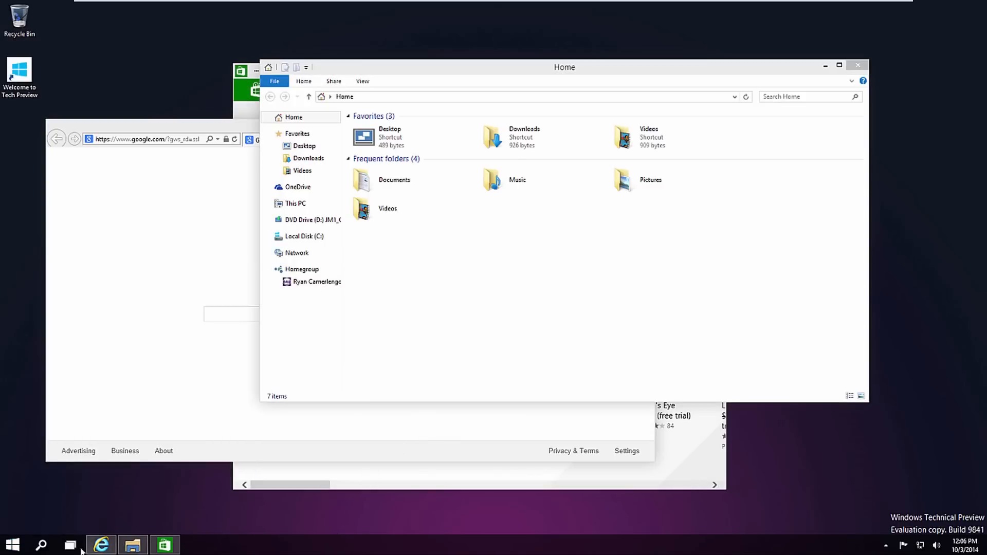
pyautogui.click(69, 544)
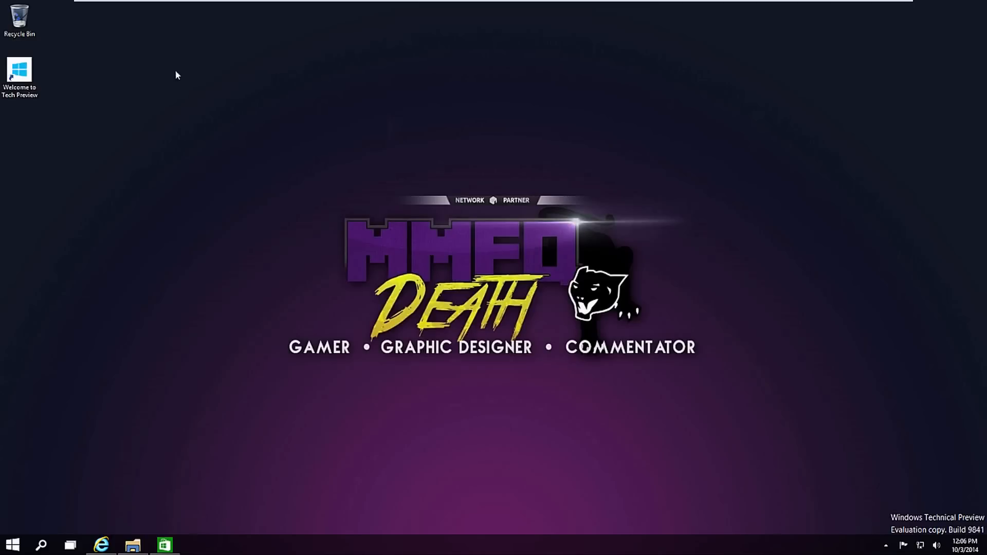
pyautogui.moveTo(377, 460)
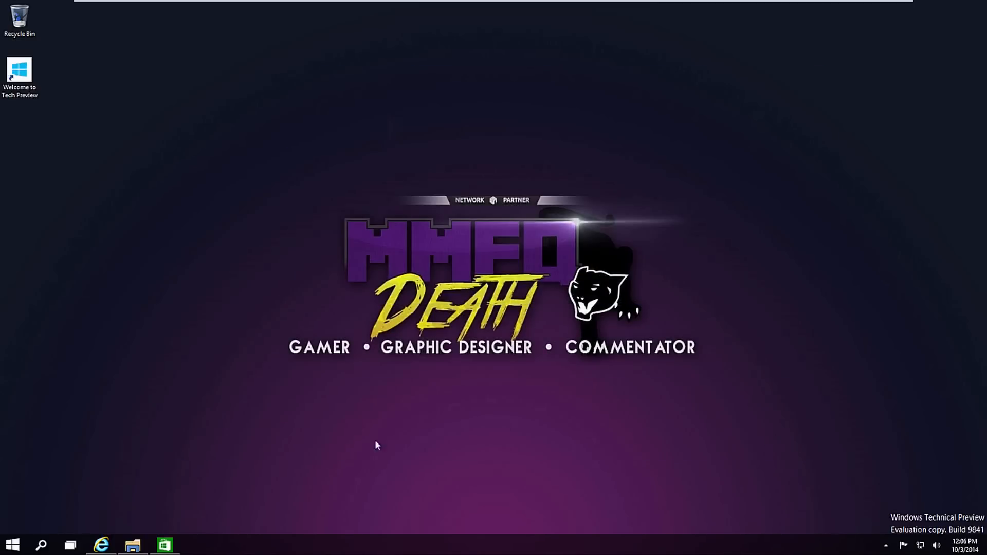
pyautogui.moveTo(161, 495)
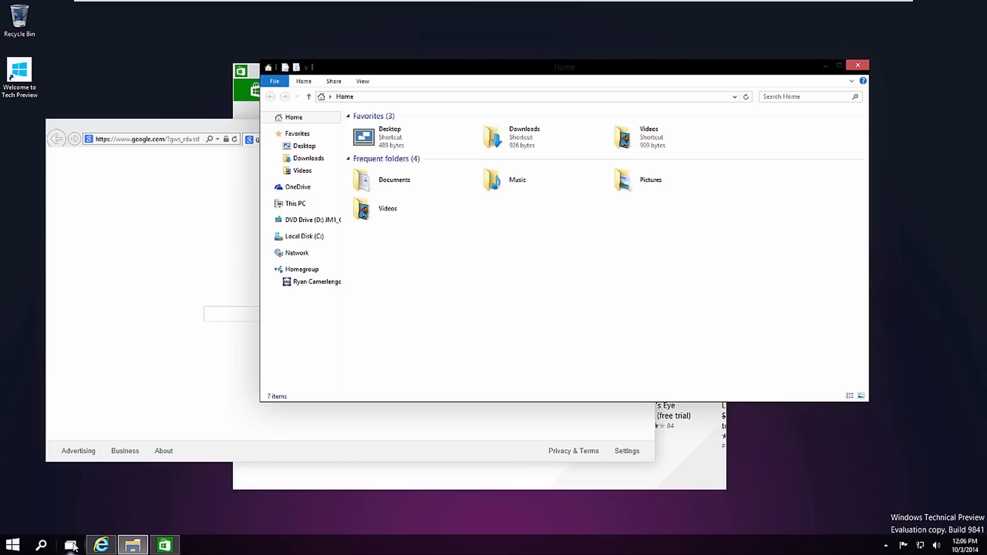
# Close the File Explorer and Google browser windows, leaving the guest desktop empty
pyautogui.click(71, 546)
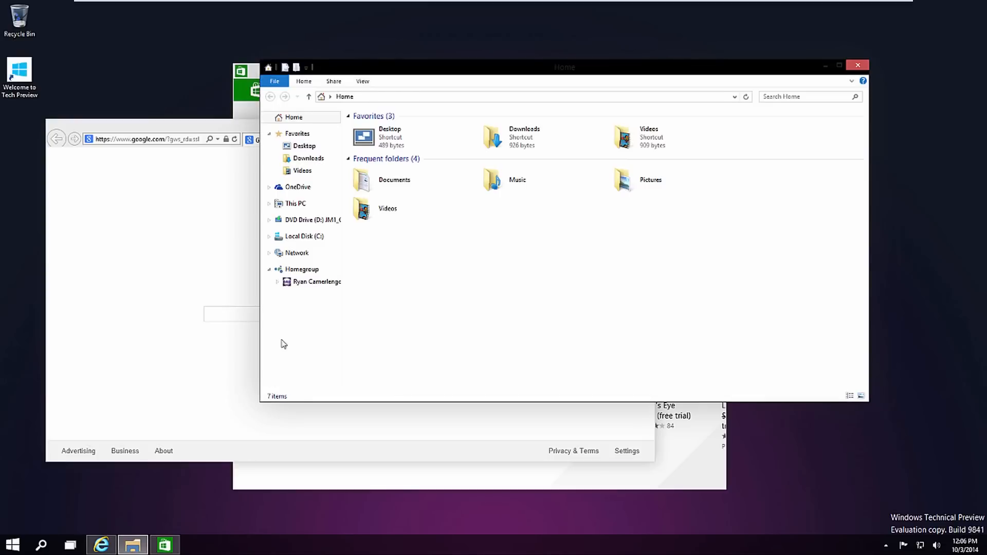
pyautogui.moveTo(859, 65)
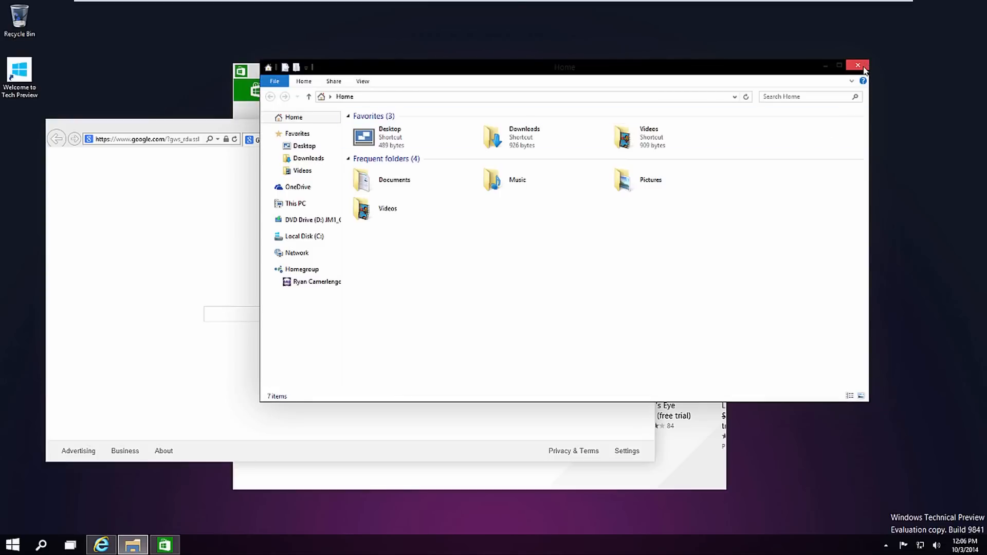
pyautogui.moveTo(437, 44)
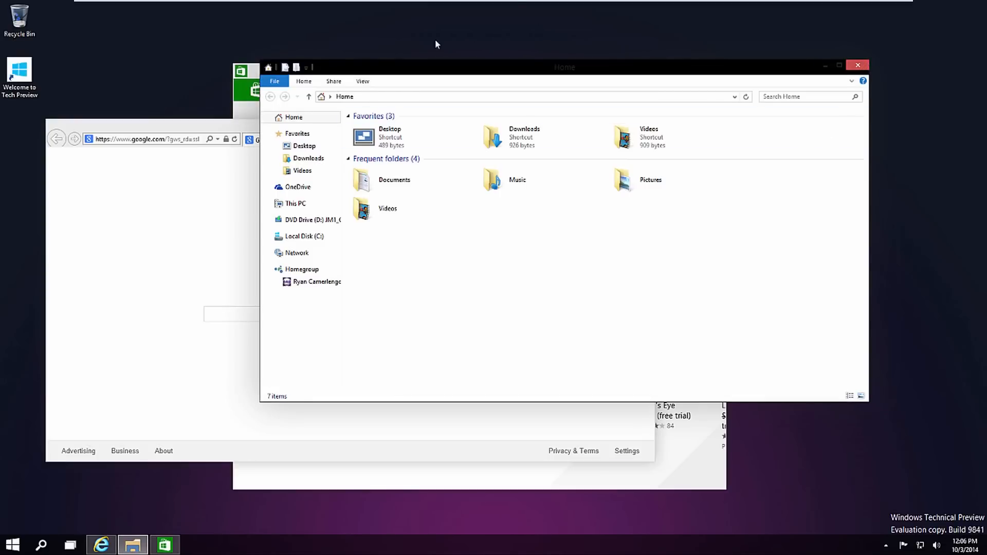
pyautogui.moveTo(857, 61)
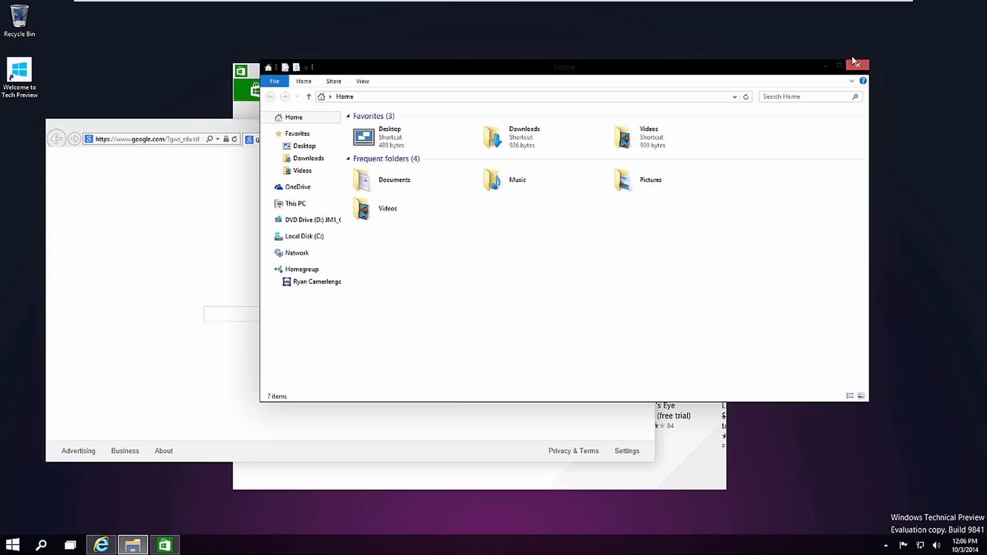
pyautogui.click(858, 63)
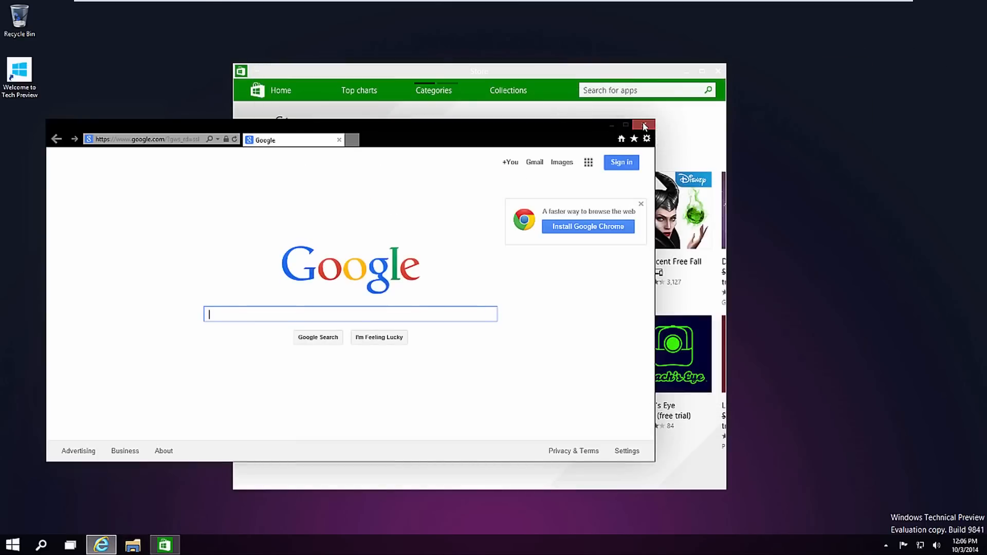
pyautogui.click(644, 125)
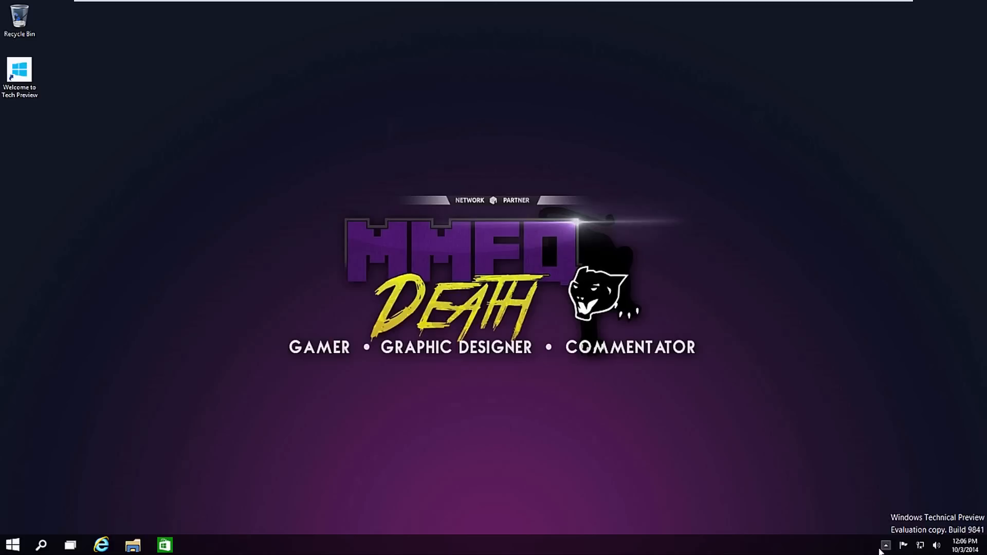
pyautogui.click(884, 546)
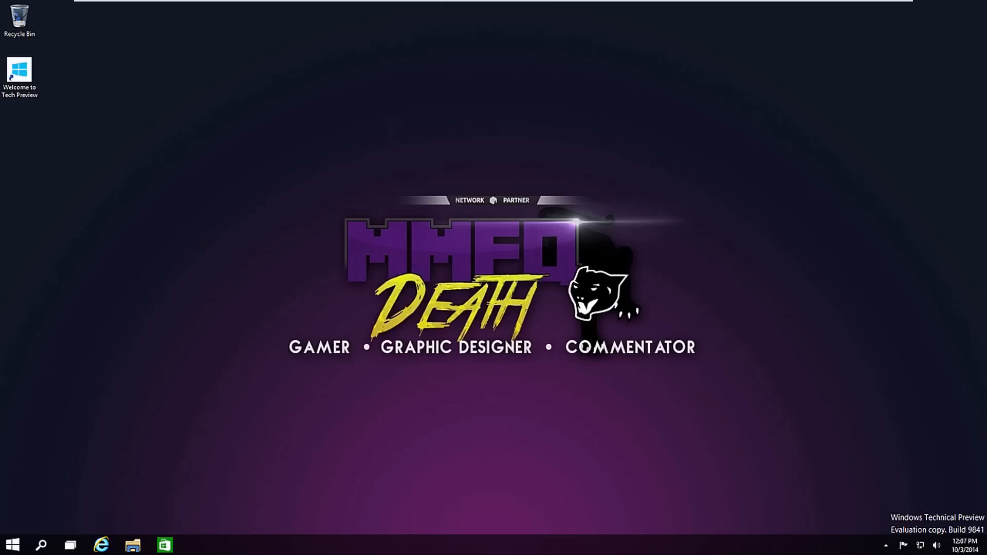
pyautogui.moveTo(908, 345)
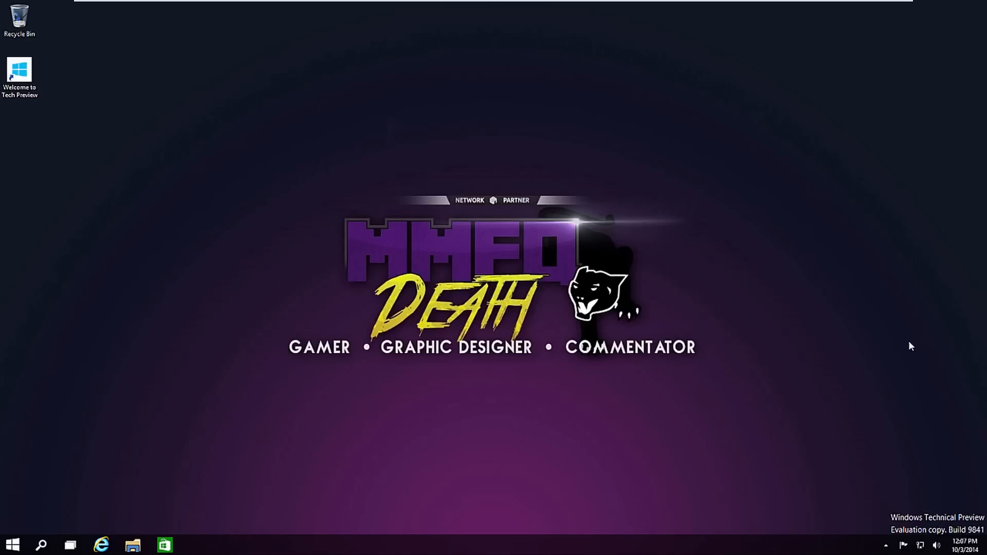
pyautogui.moveTo(203, 259)
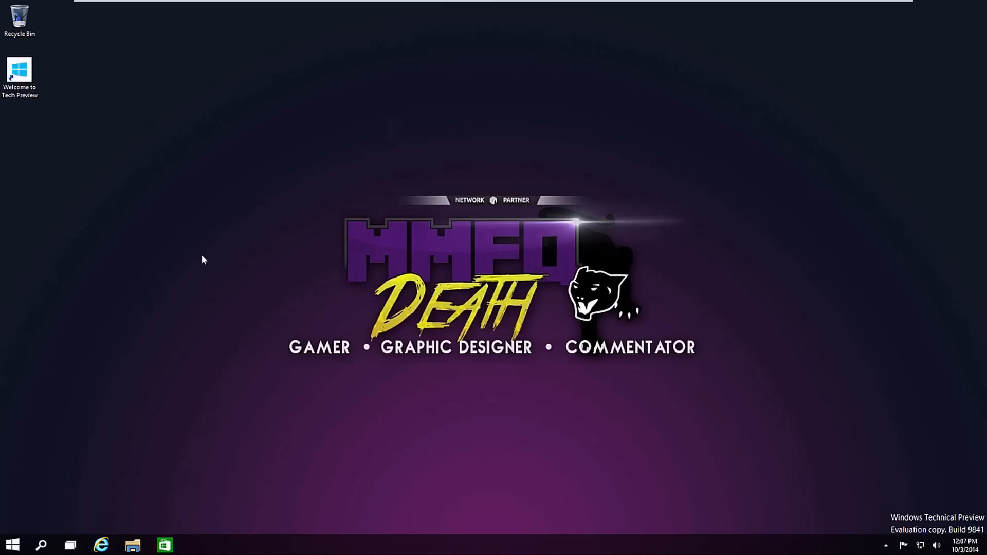
pyautogui.moveTo(479, 363)
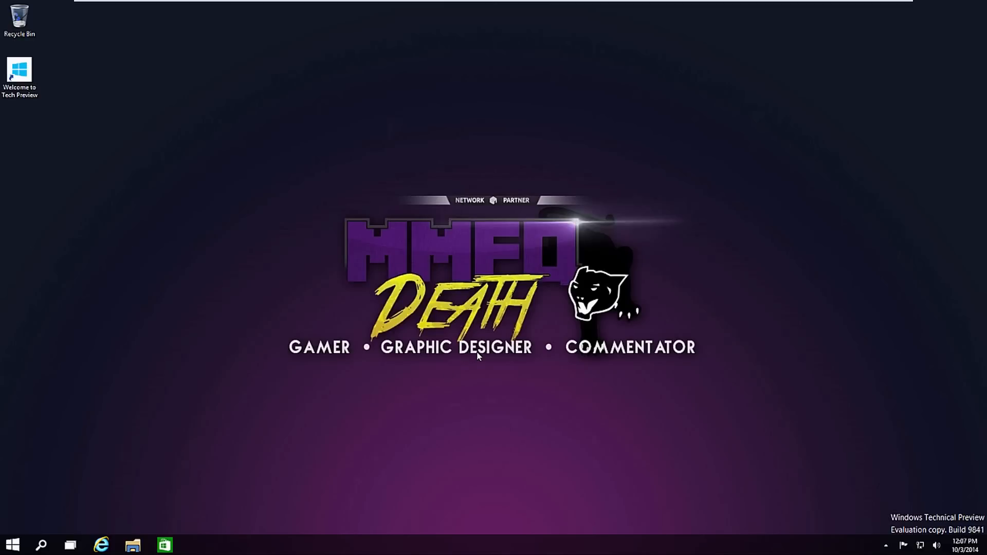
pyautogui.moveTo(163, 521)
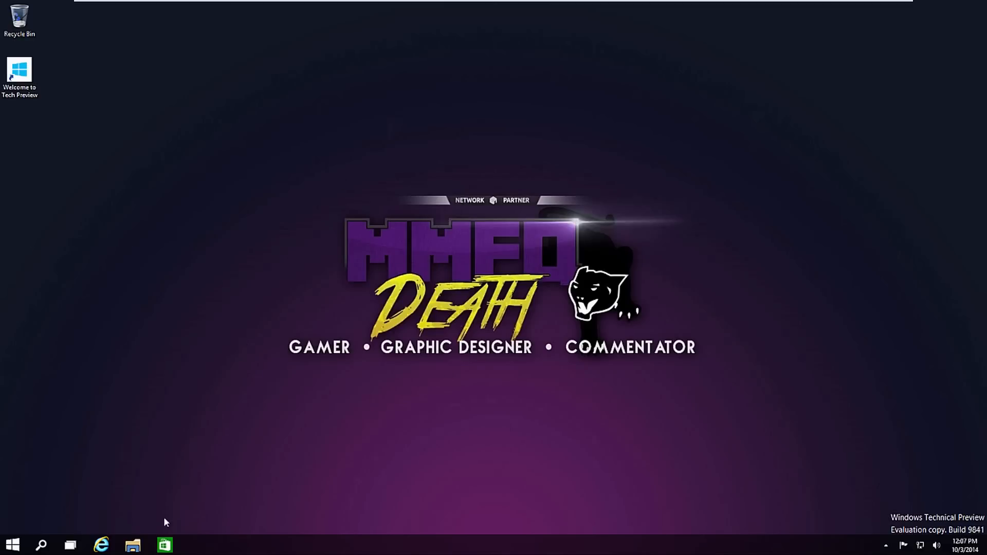
pyautogui.click(135, 546)
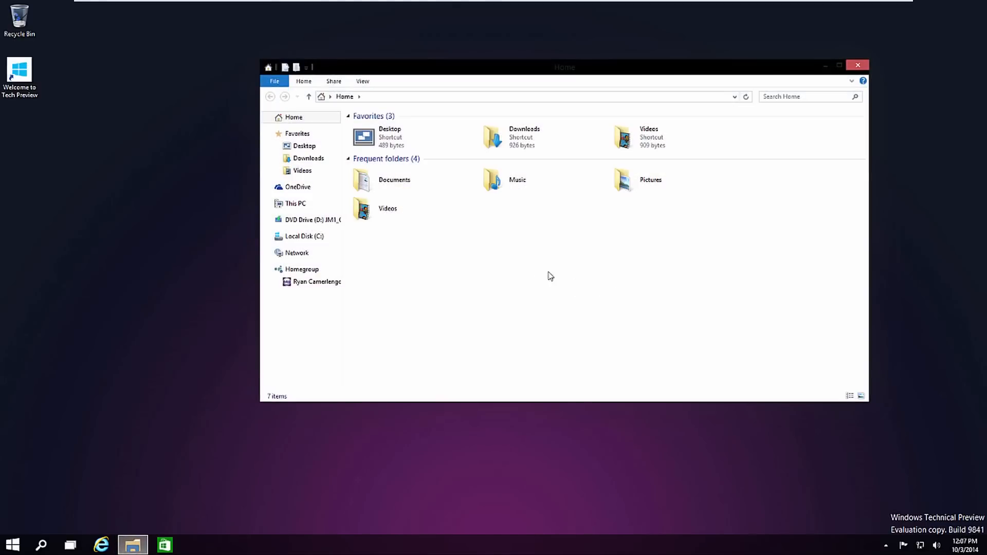
pyautogui.moveTo(503, 263)
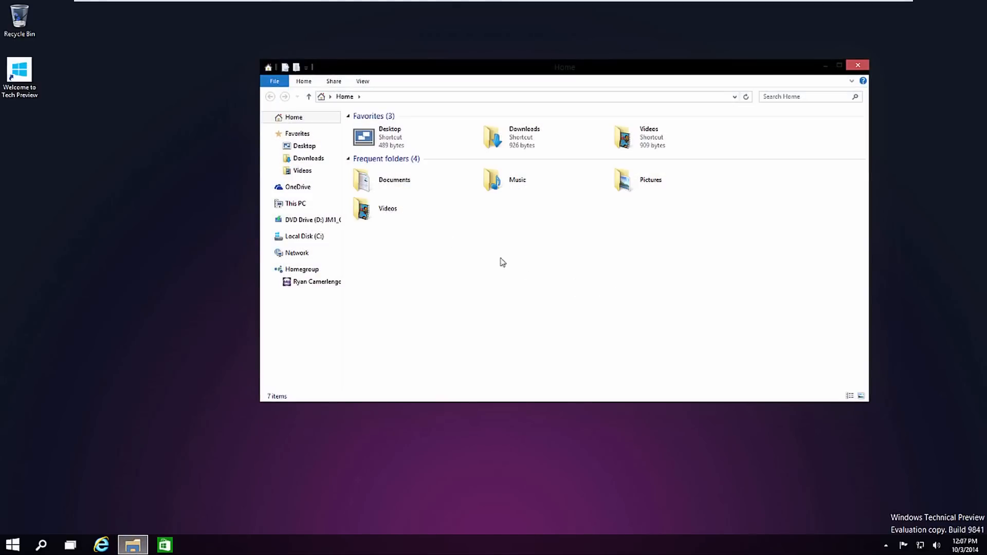
pyautogui.click(270, 187)
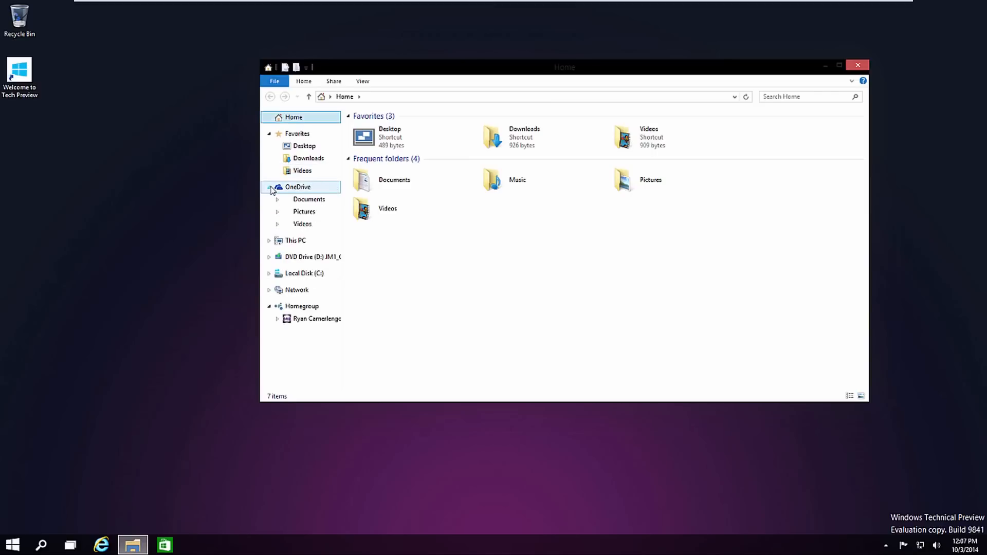
pyautogui.click(310, 158)
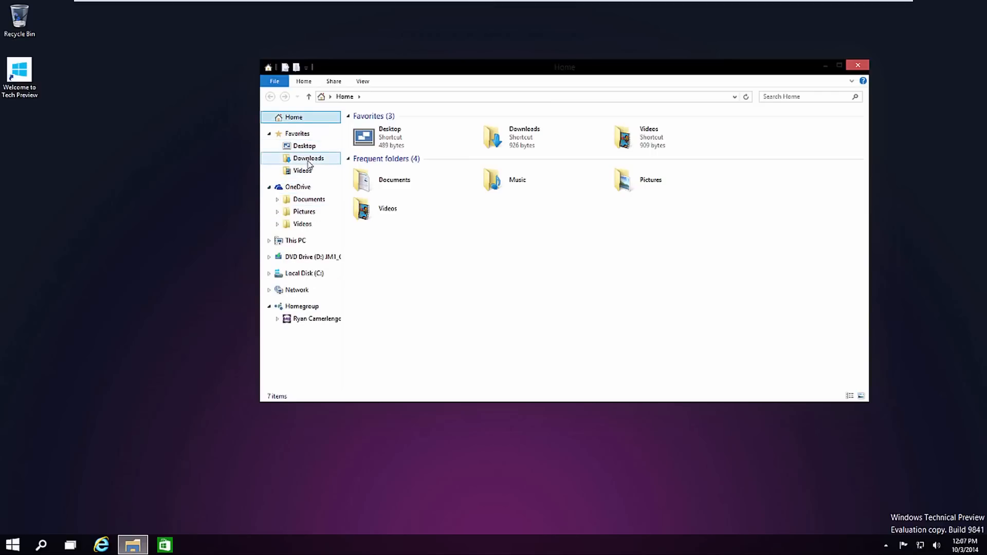
pyautogui.click(302, 170)
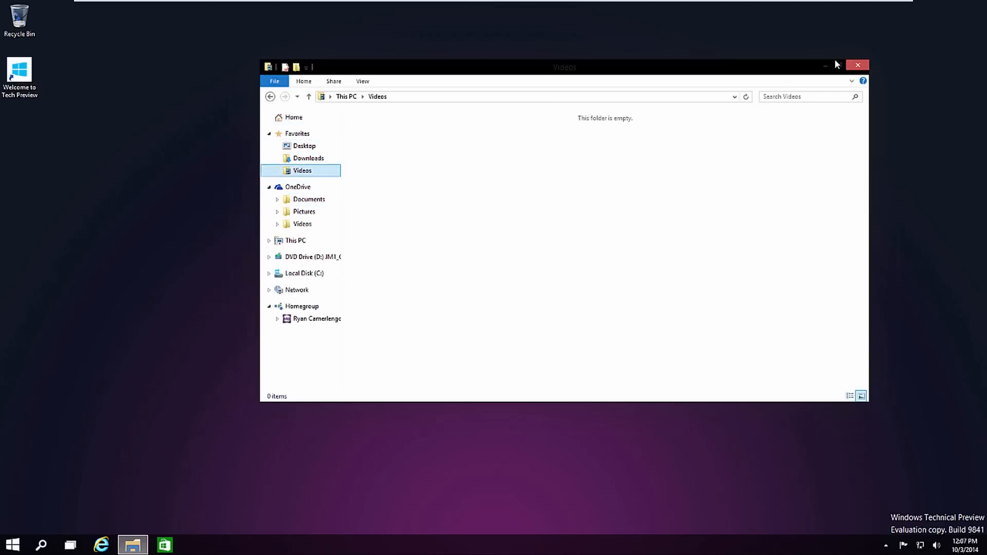
pyautogui.click(857, 64)
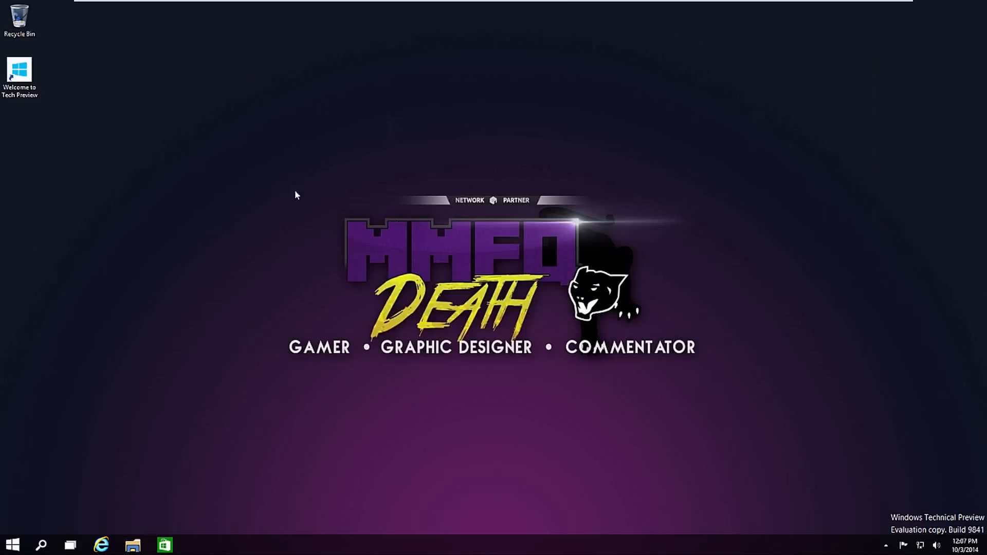
pyautogui.moveTo(740, 403)
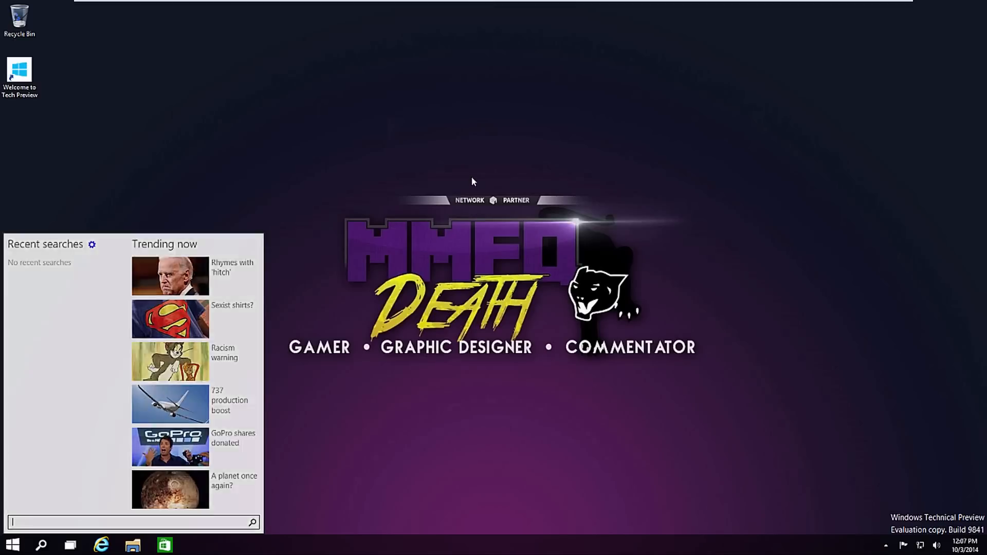
pyautogui.click(297, 420)
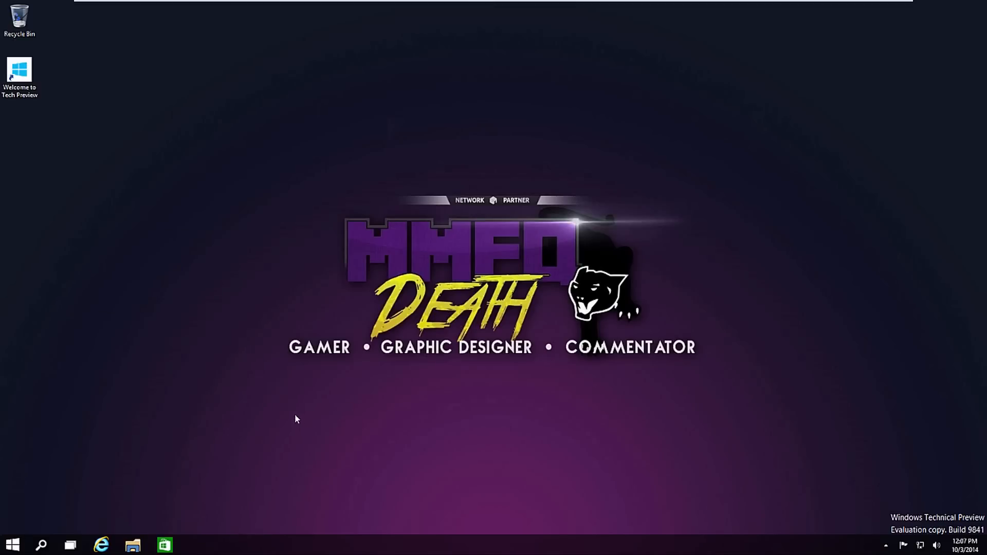
pyautogui.moveTo(257, 383)
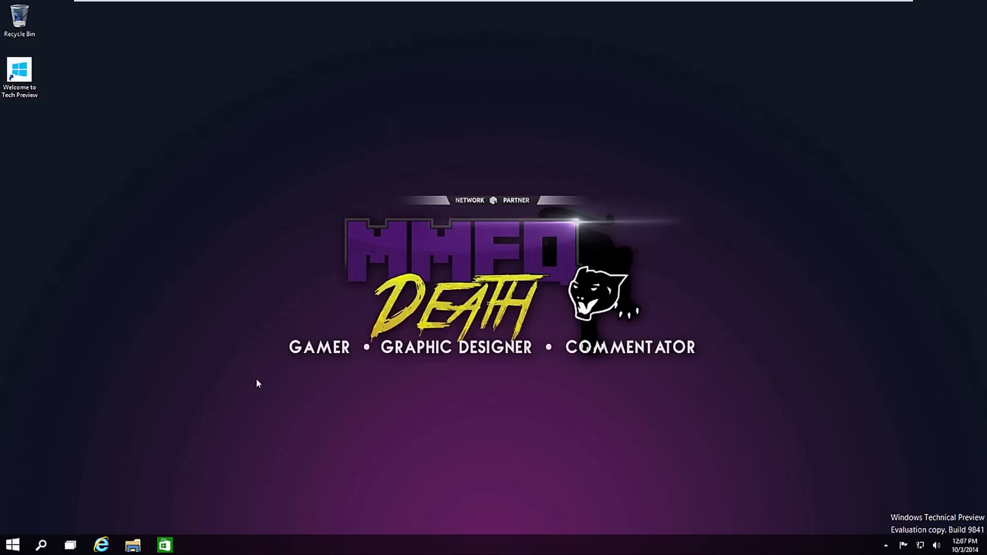
pyautogui.moveTo(269, 367)
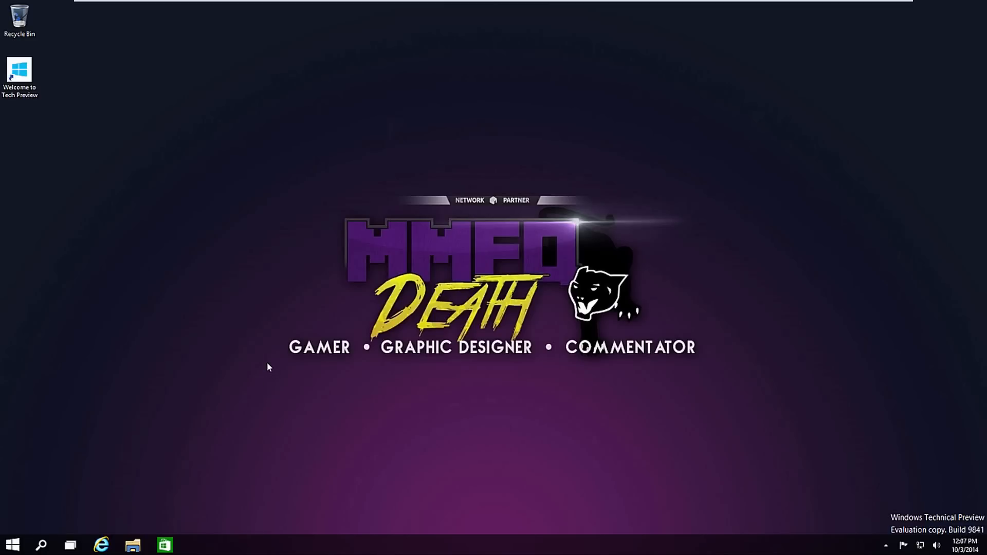